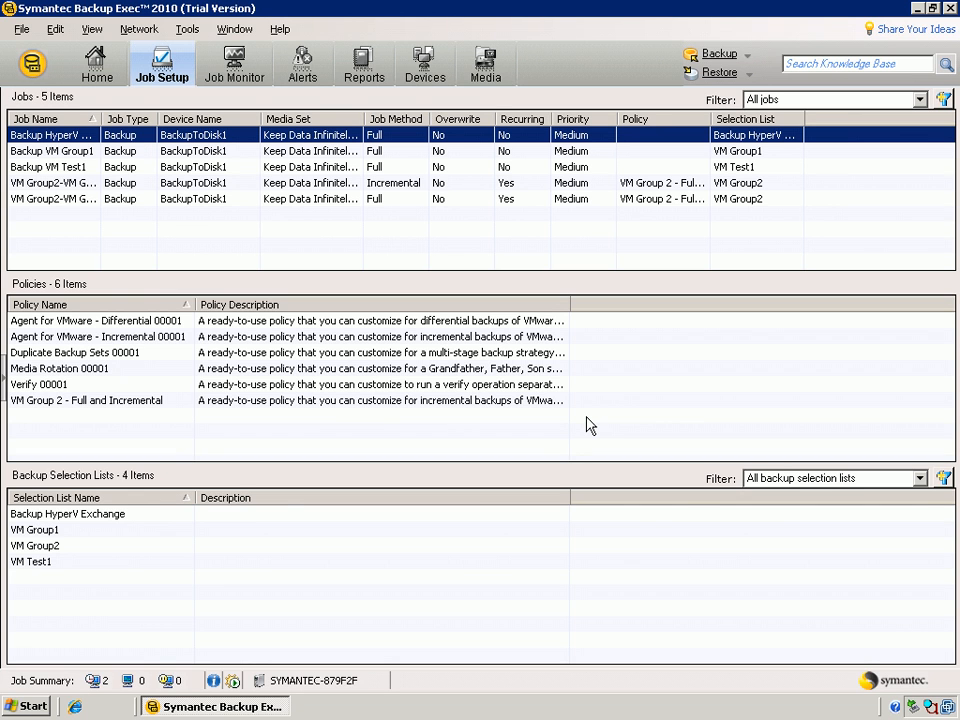
{"action": "mouse_move", "coordinate": [212, 384]}
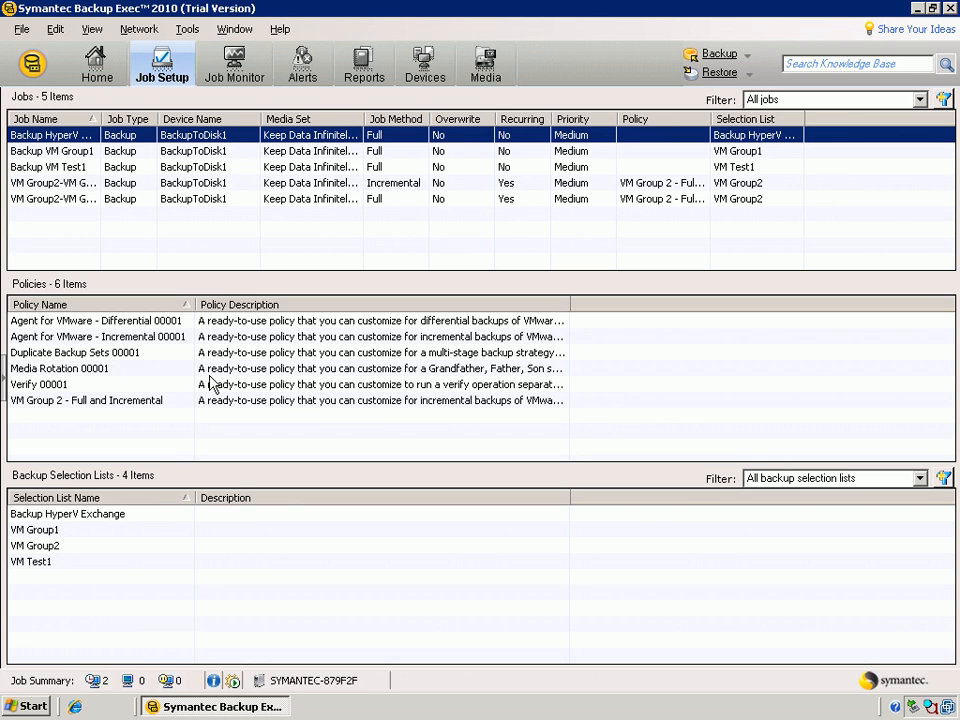
{"action": "mouse_move", "coordinate": [176, 368]}
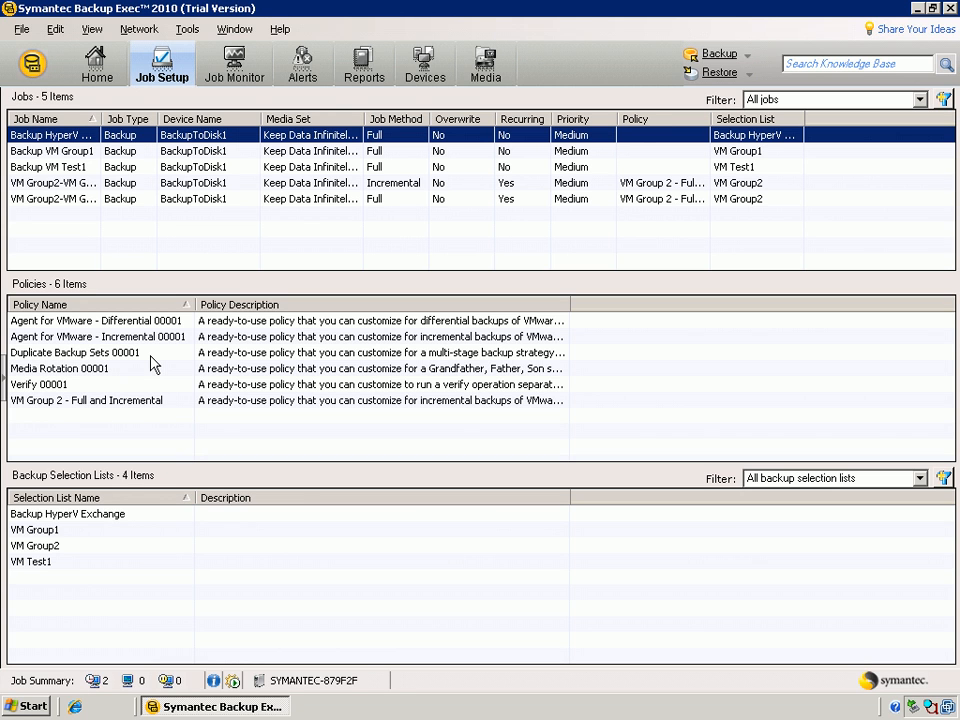
Open the policy's properties past the In Use Warning and select the Weekly Full Backup template
{"action": "right_click", "coordinate": [98, 336]}
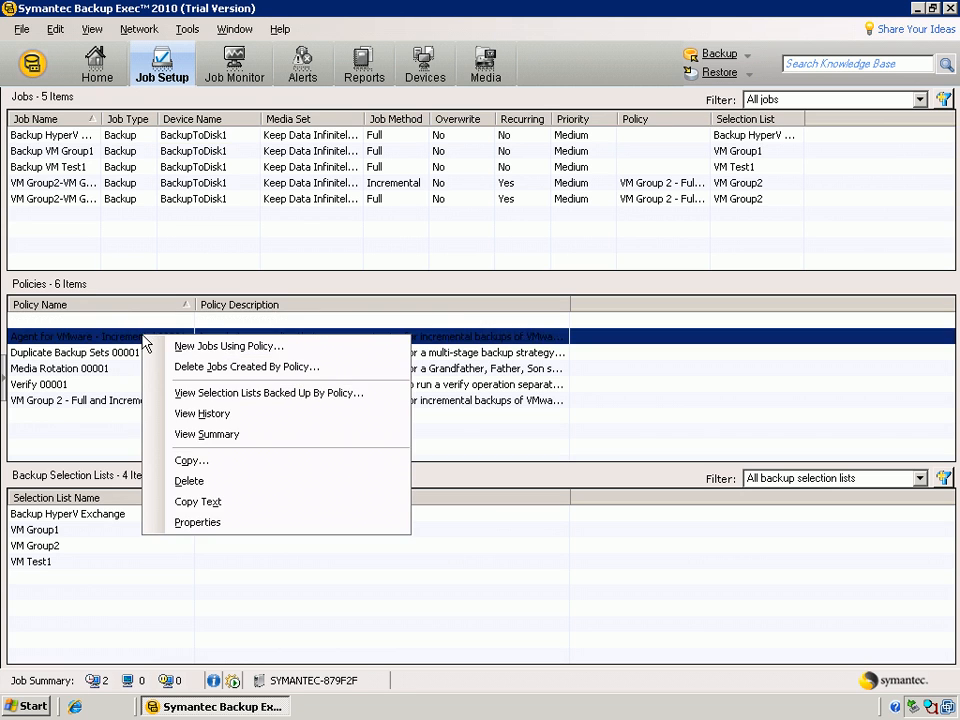
{"action": "mouse_move", "coordinate": [192, 460]}
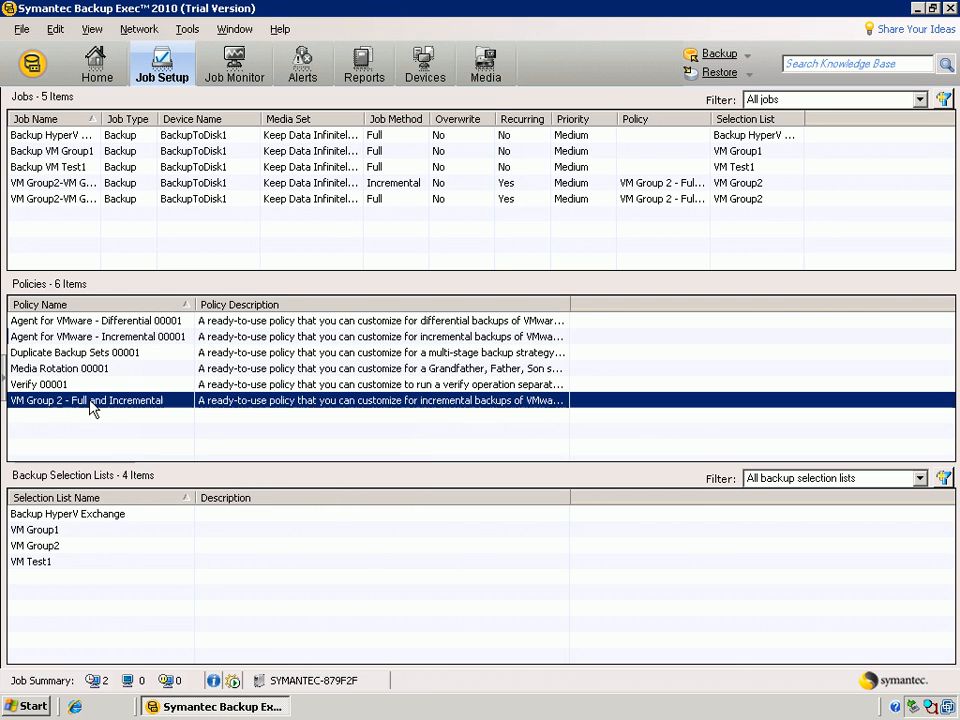
{"action": "double_click", "coordinate": [88, 400]}
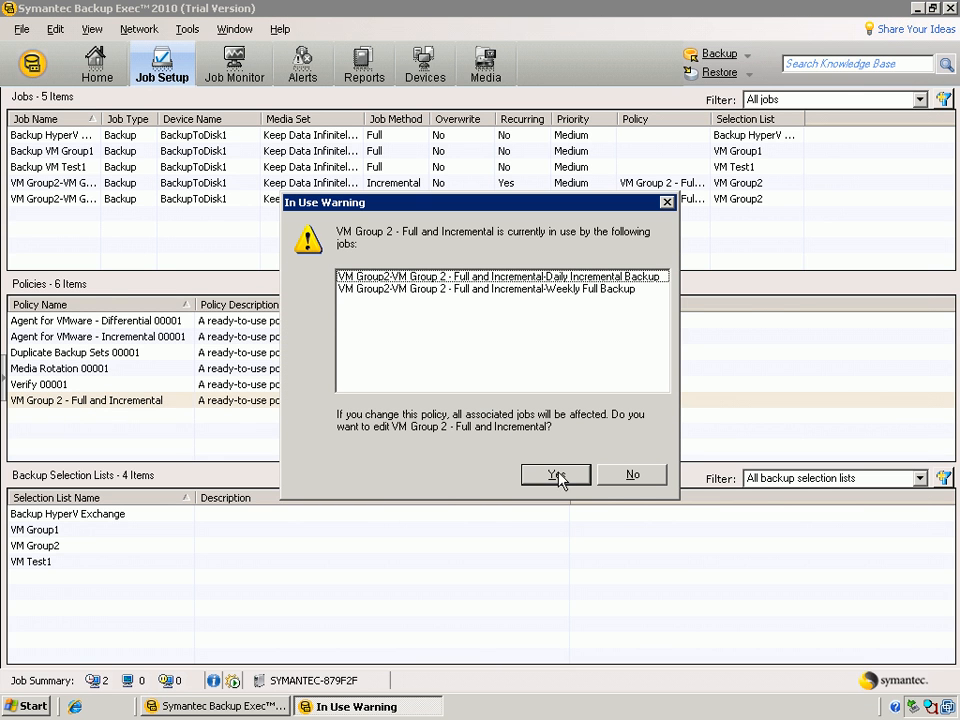
{"action": "left_click", "coordinate": [556, 474]}
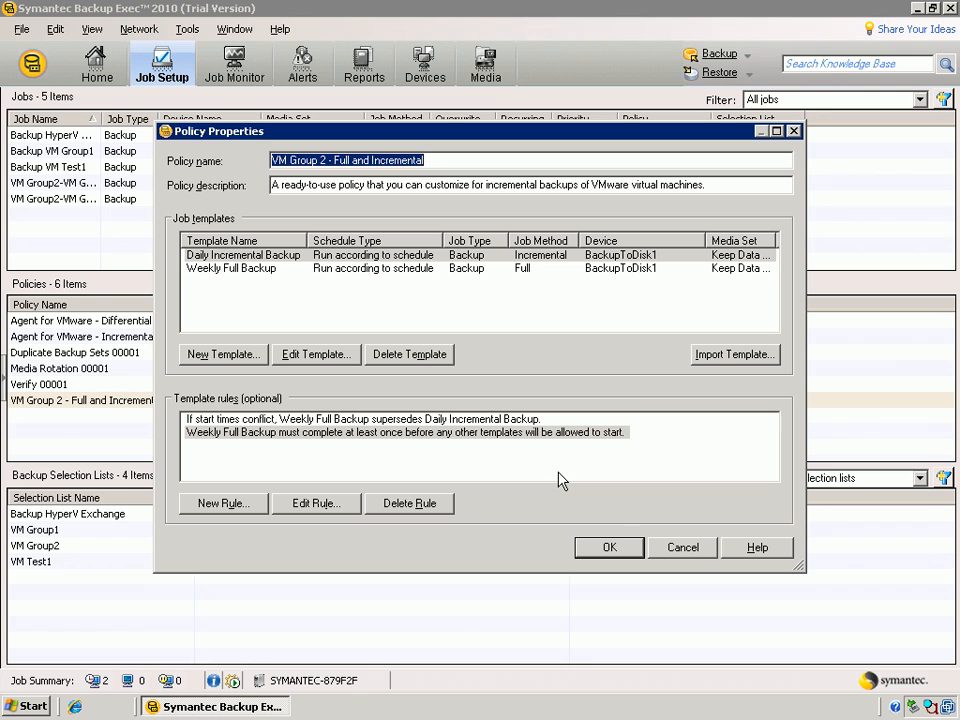
{"action": "mouse_move", "coordinate": [208, 284]}
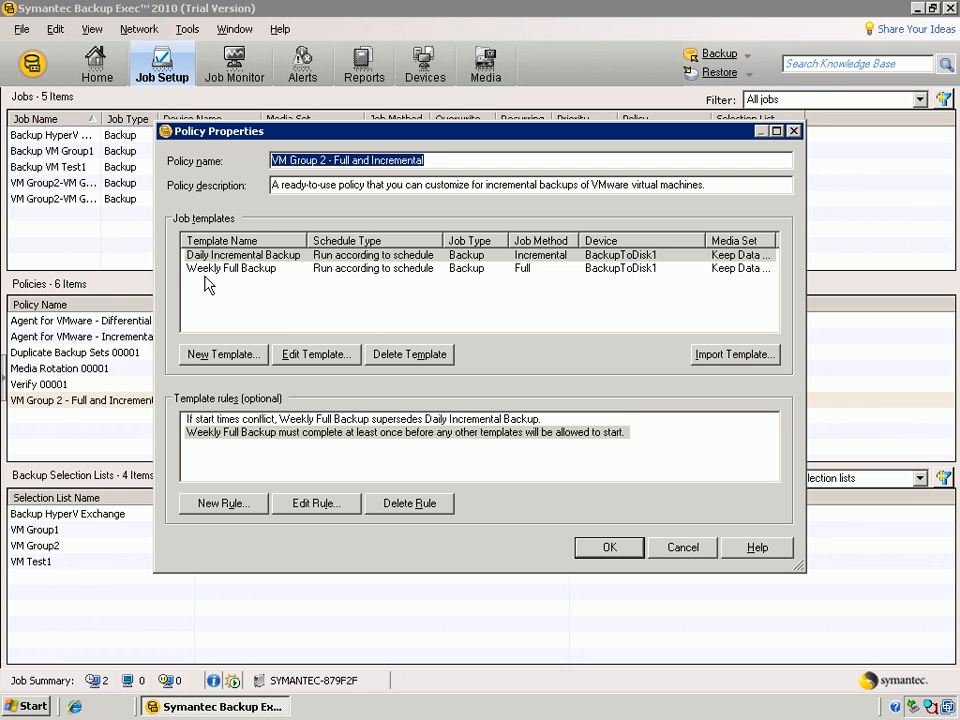
{"action": "left_click", "coordinate": [232, 268]}
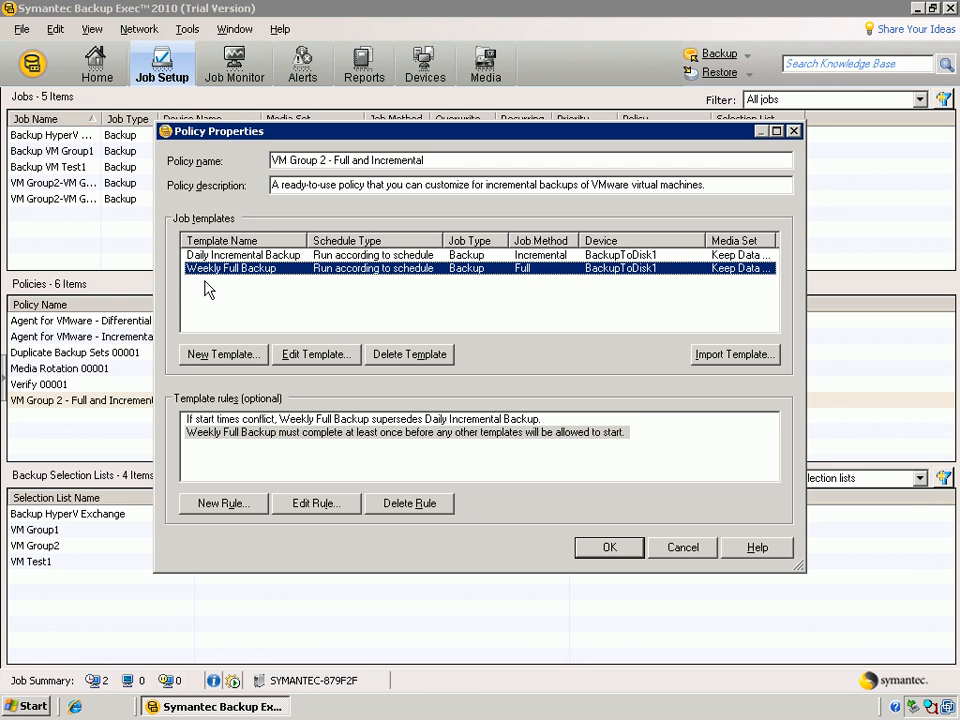
{"action": "mouse_move", "coordinate": [224, 264]}
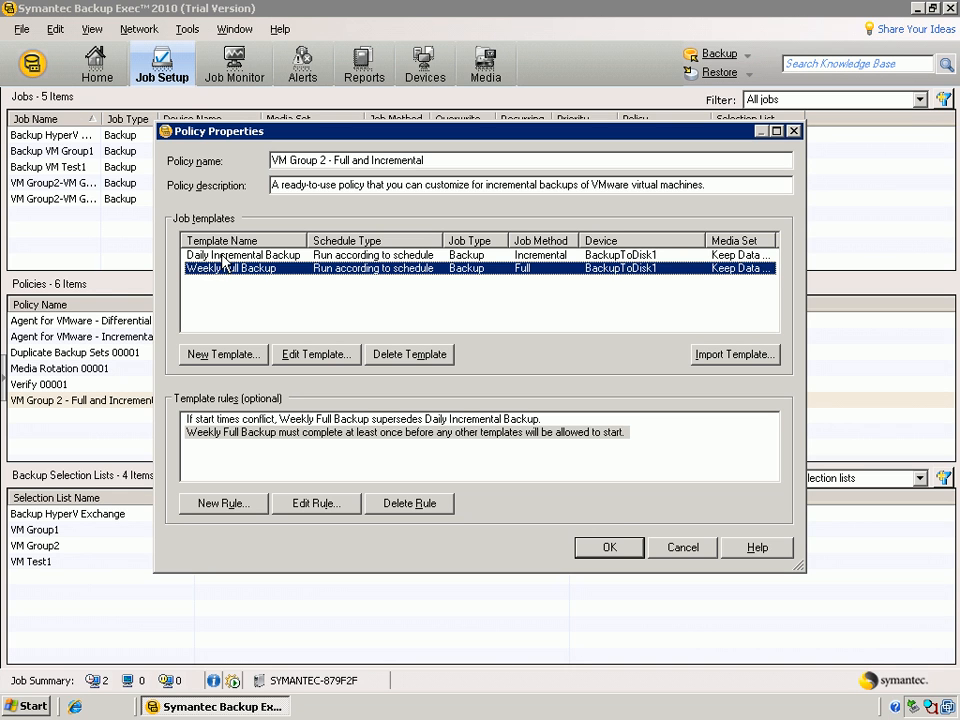
{"action": "mouse_move", "coordinate": [240, 296]}
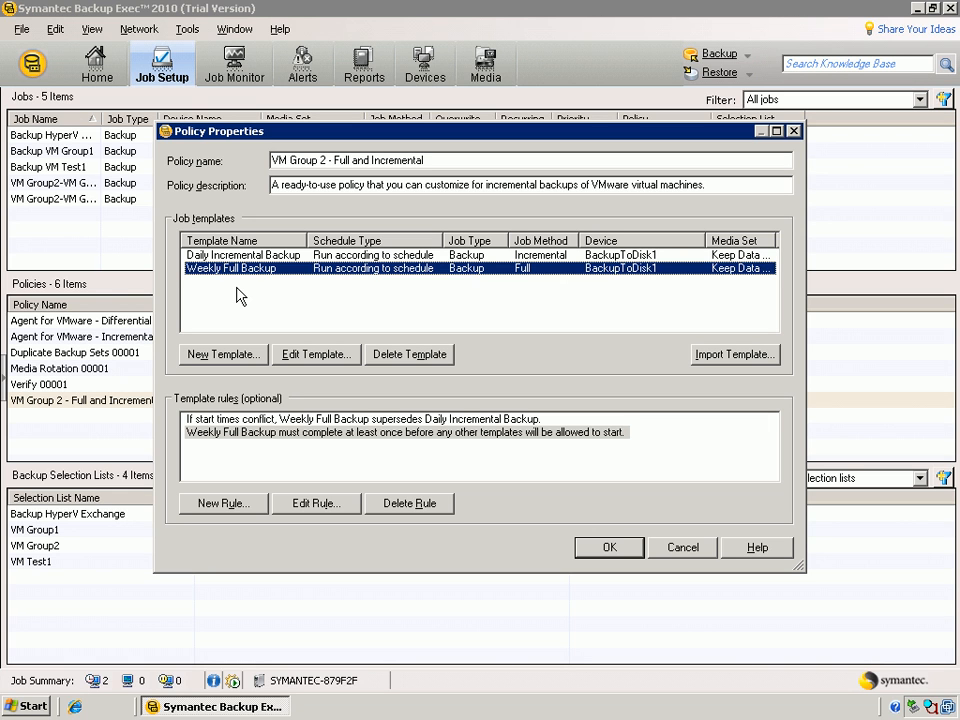
{"action": "mouse_move", "coordinate": [240, 292]}
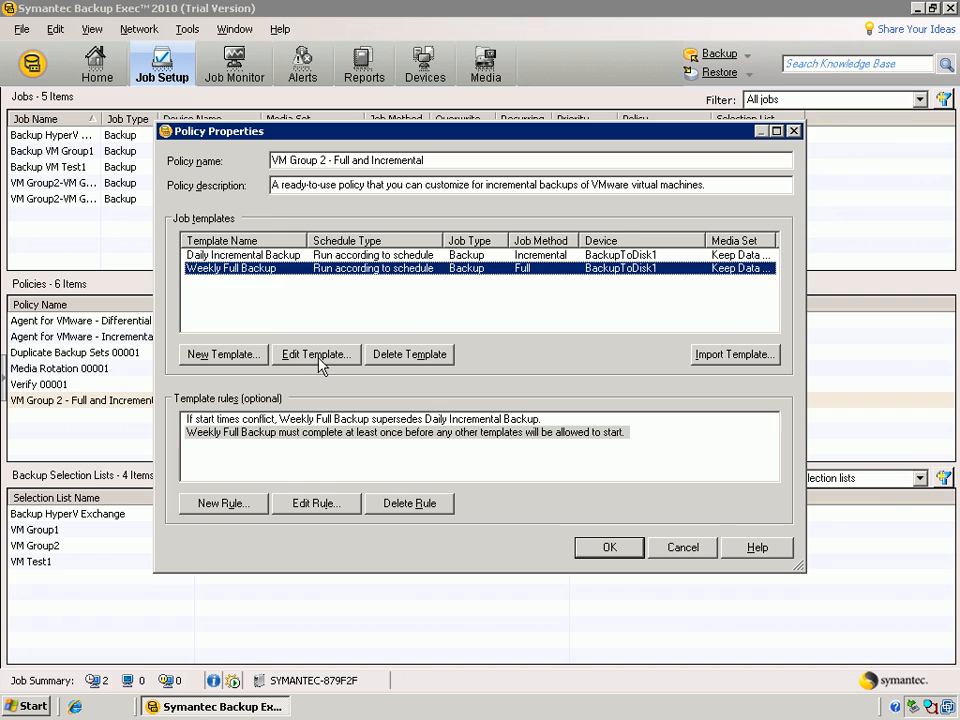
{"action": "left_click", "coordinate": [316, 354]}
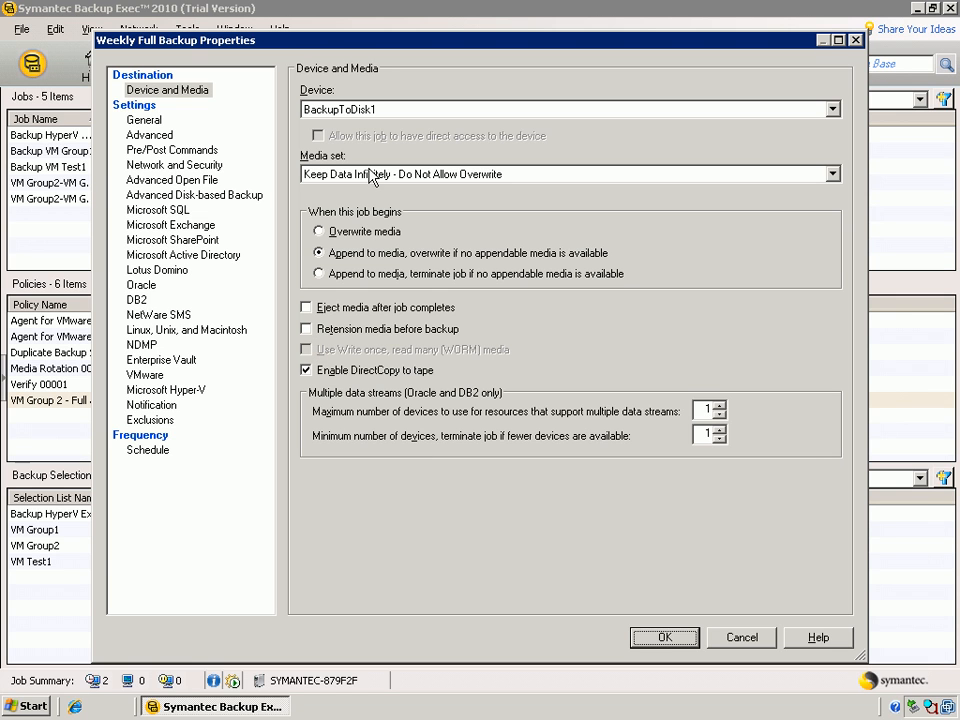
{"action": "mouse_move", "coordinate": [344, 112]}
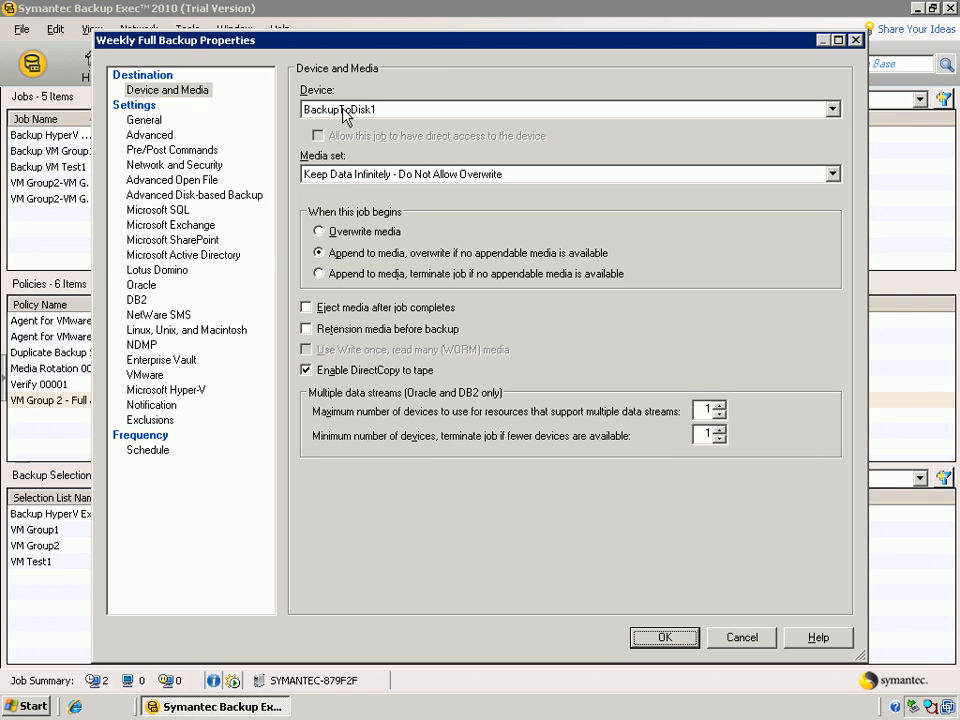
{"action": "left_click", "coordinate": [144, 120]}
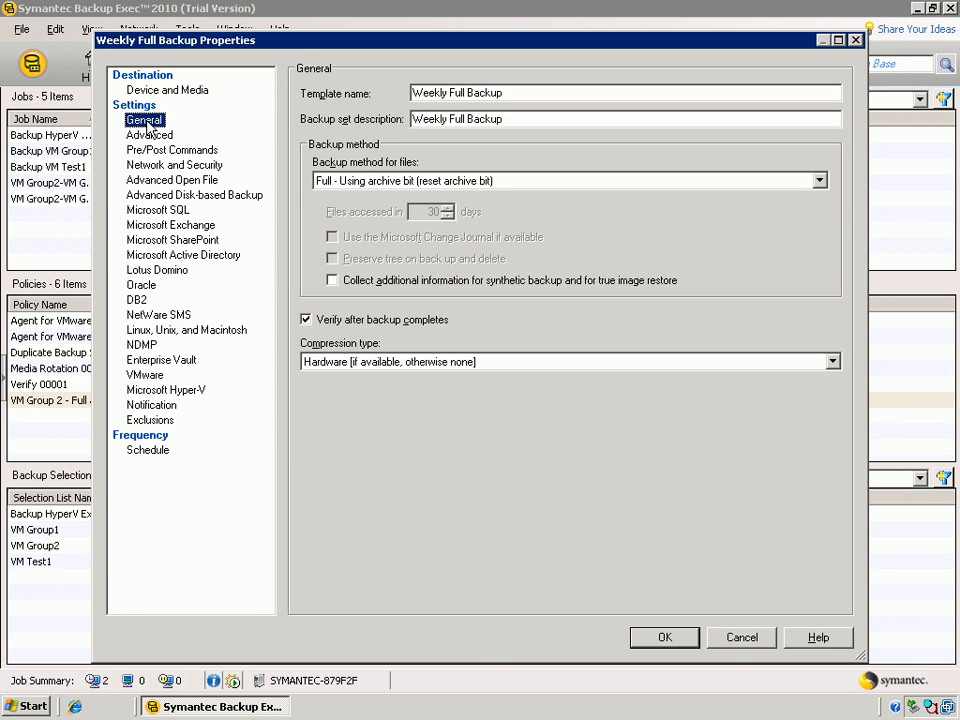
{"action": "mouse_move", "coordinate": [152, 410]}
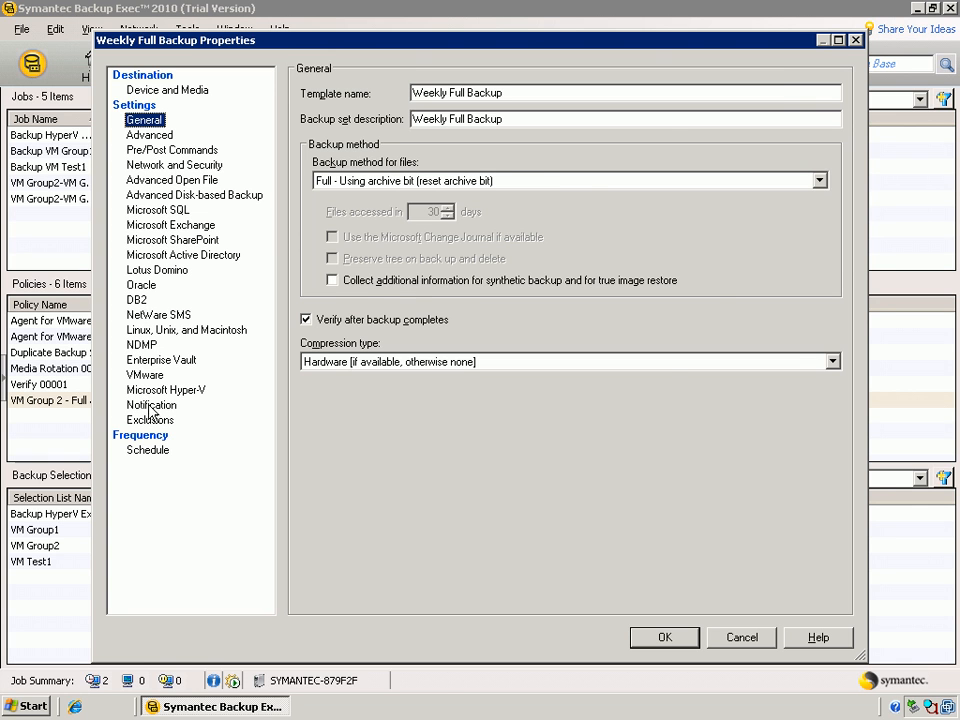
{"action": "left_click", "coordinate": [144, 376]}
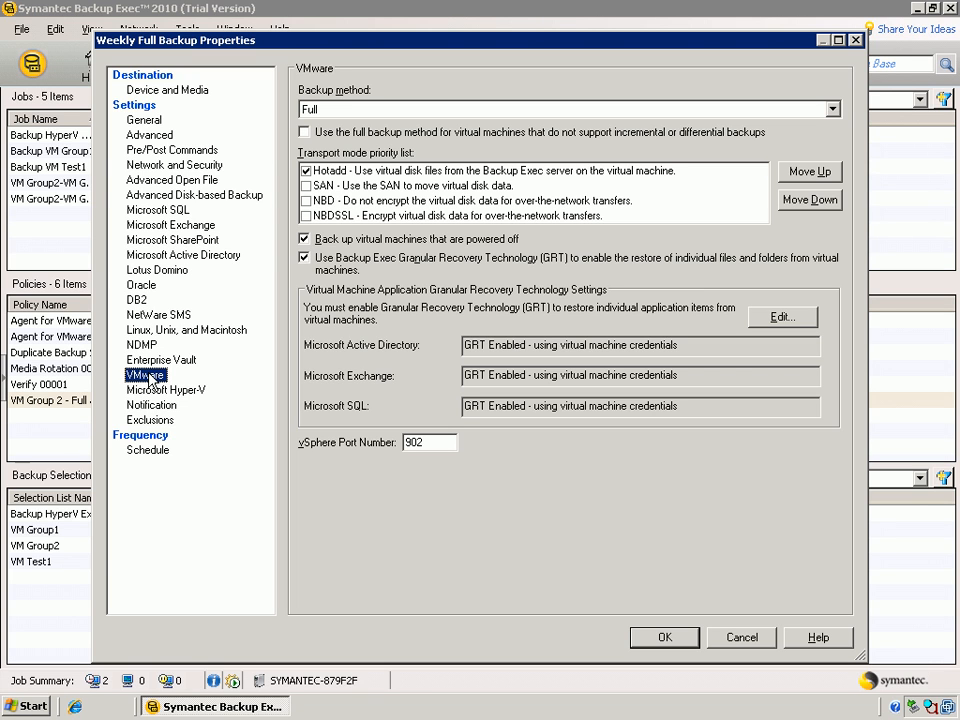
{"action": "mouse_move", "coordinate": [340, 376]}
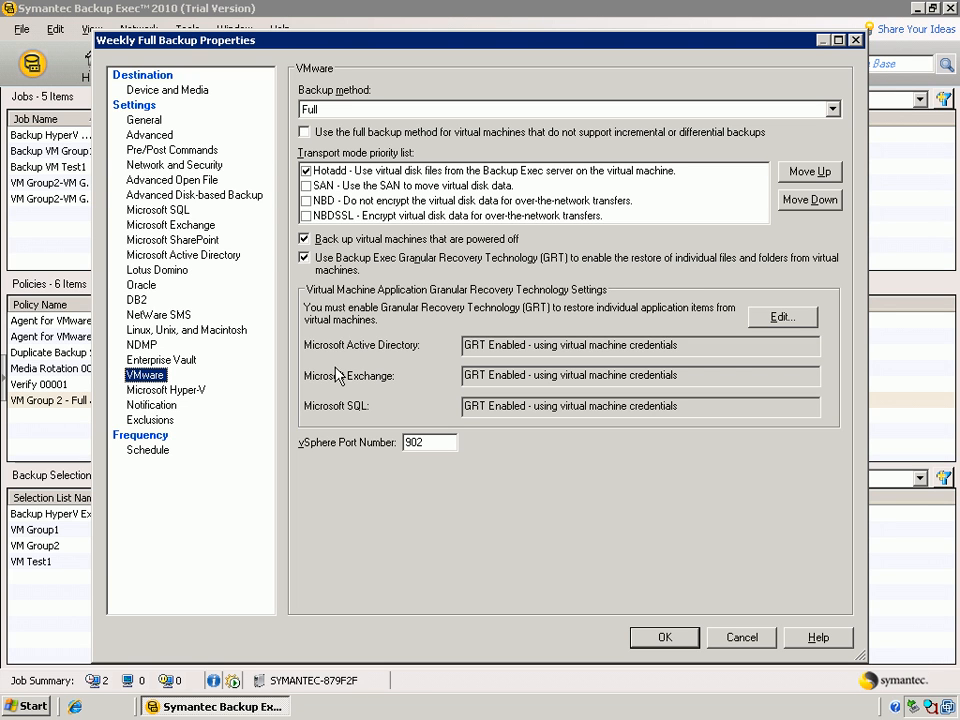
{"action": "mouse_move", "coordinate": [352, 374]}
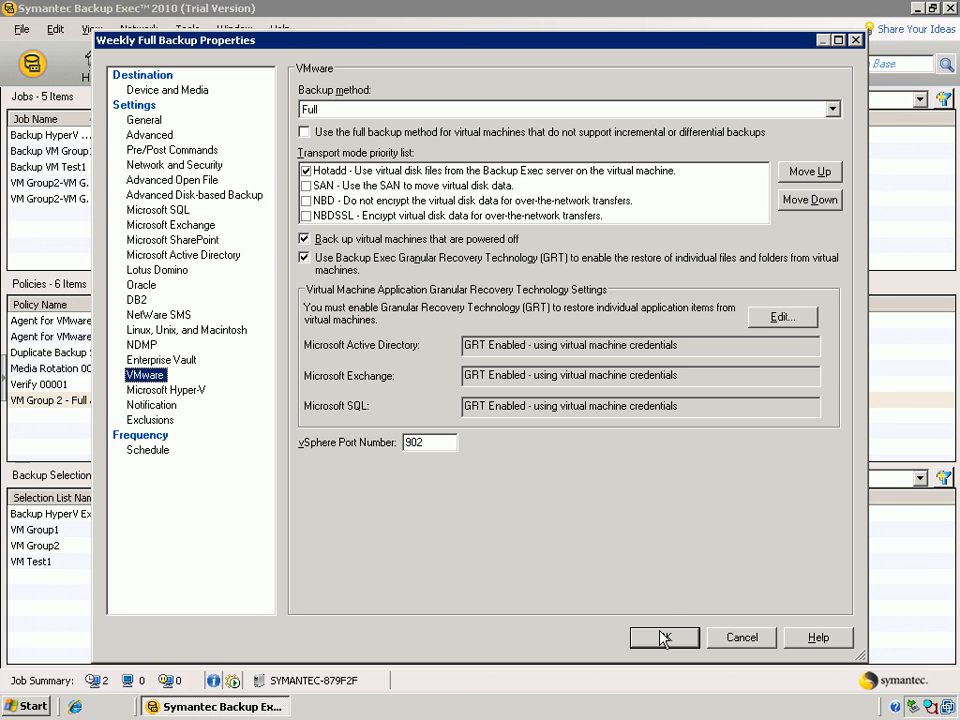
{"action": "left_click", "coordinate": [664, 638]}
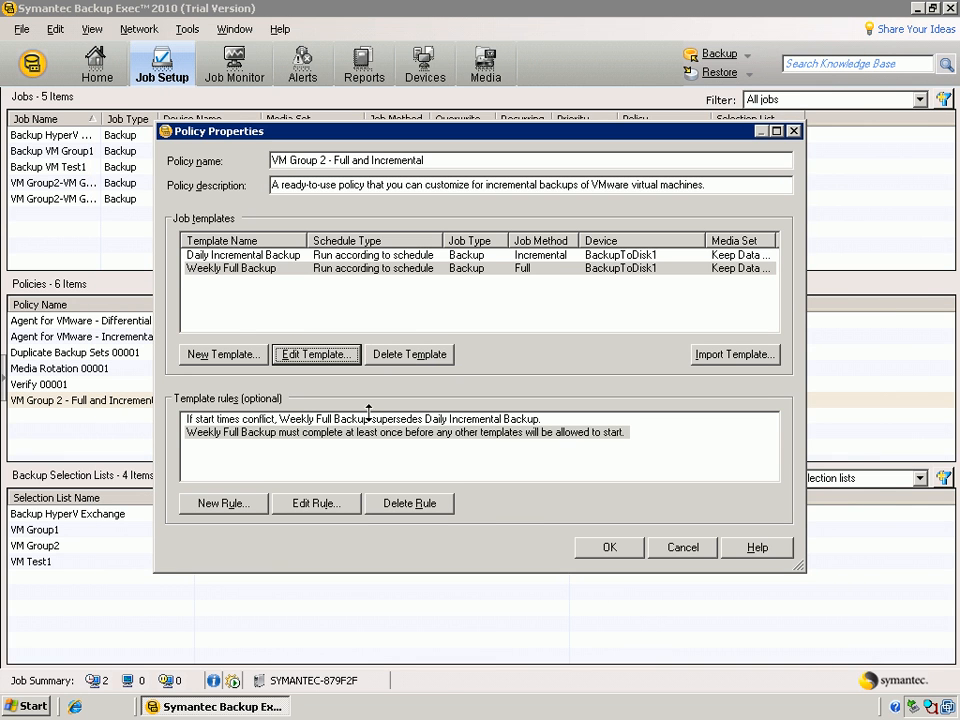
{"action": "left_click", "coordinate": [244, 254]}
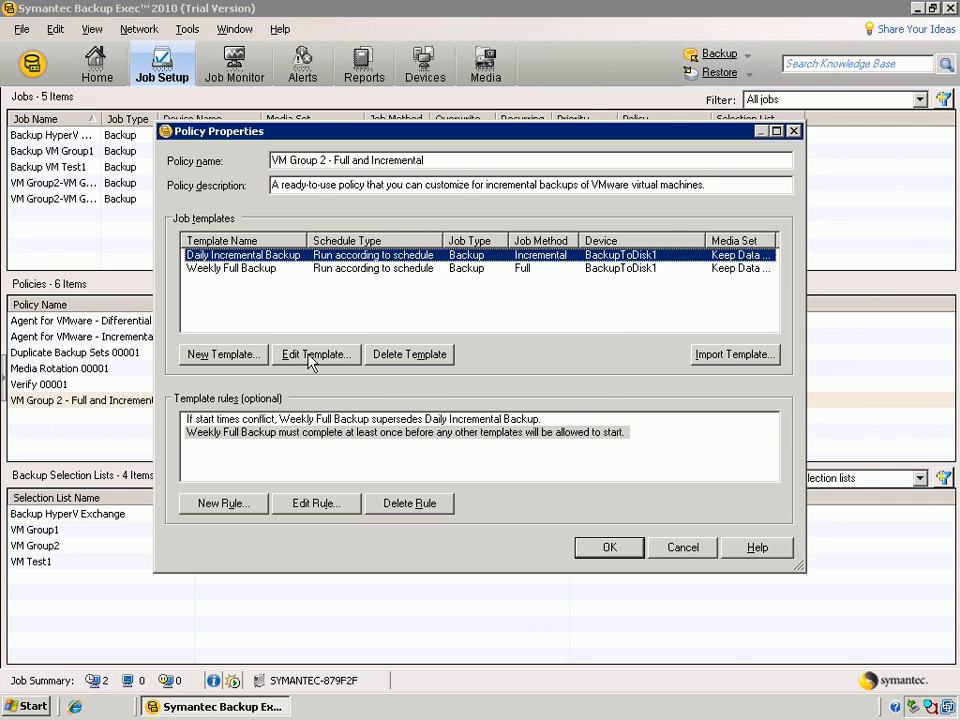
{"action": "left_click", "coordinate": [316, 354]}
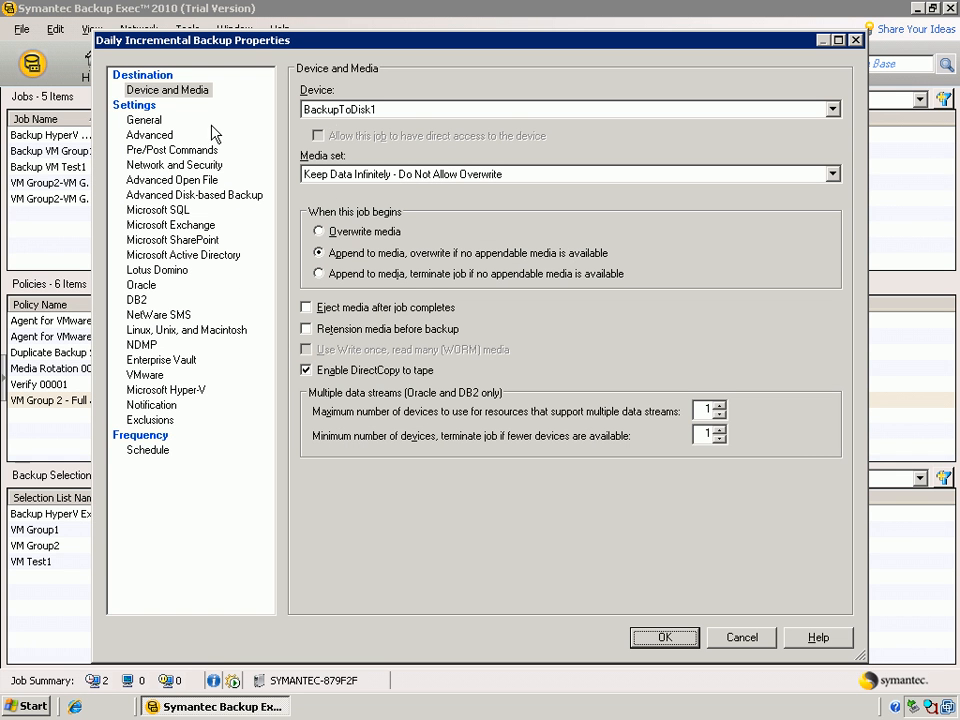
{"action": "left_click", "coordinate": [144, 374]}
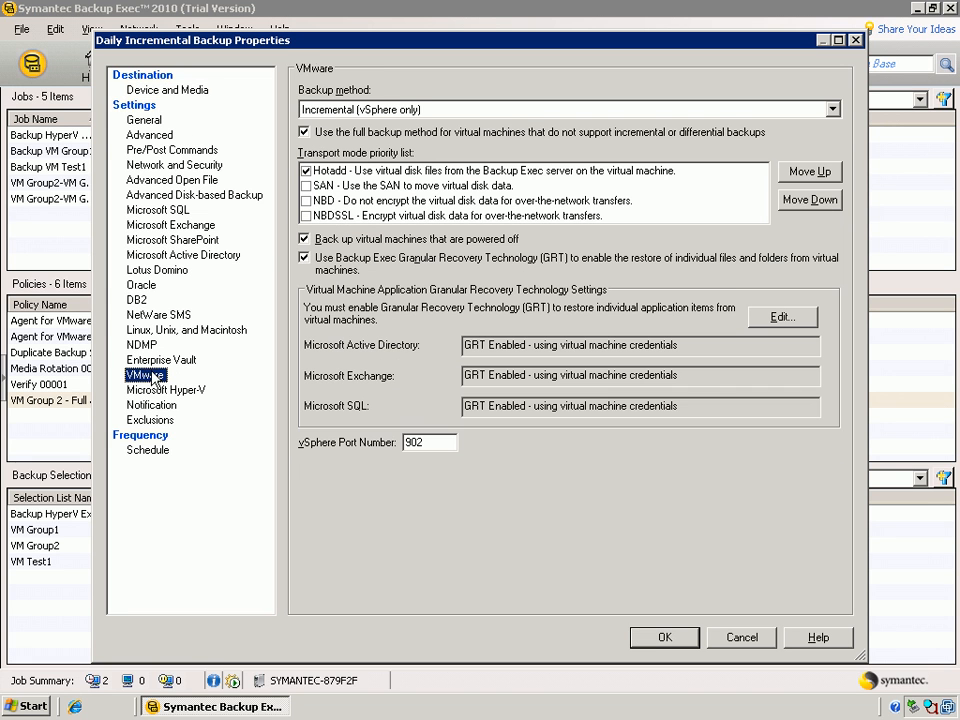
{"action": "mouse_move", "coordinate": [652, 644]}
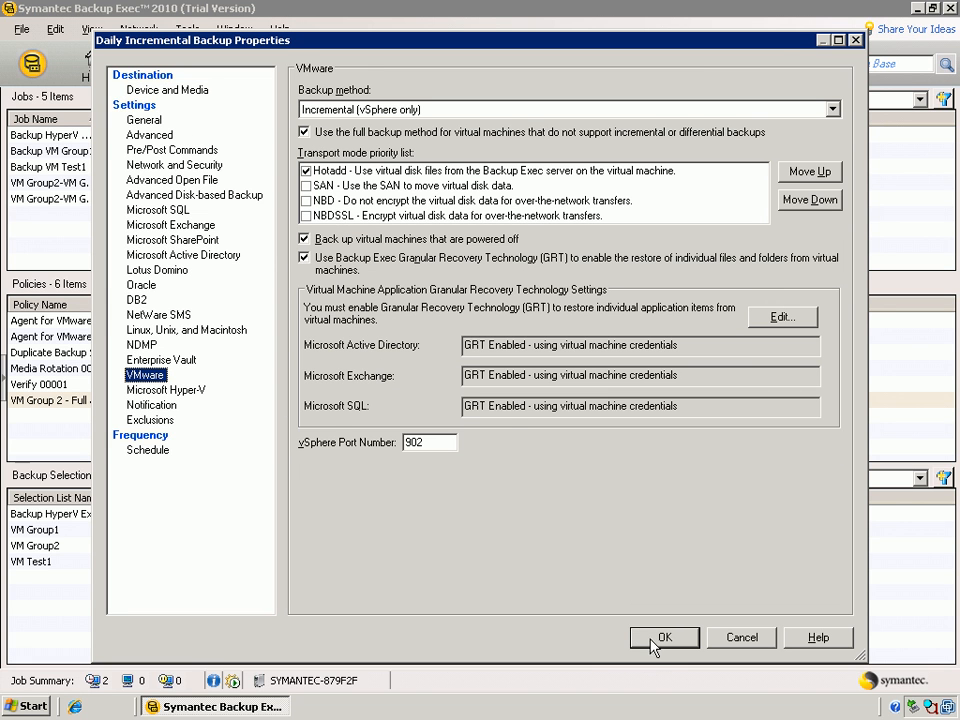
{"action": "left_click", "coordinate": [664, 636]}
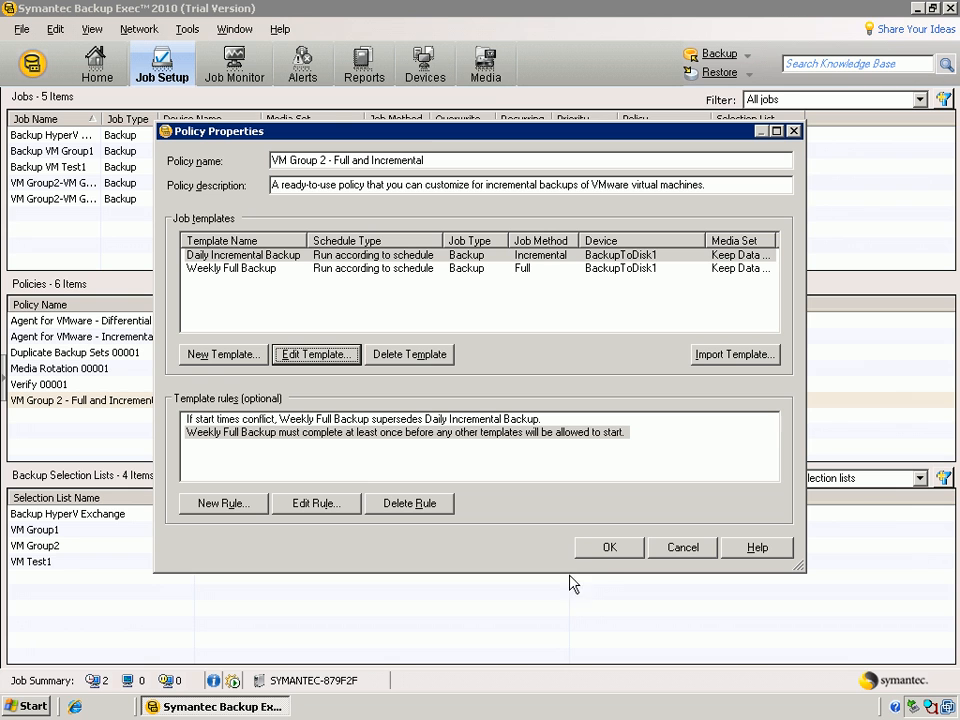
{"action": "mouse_move", "coordinate": [608, 550]}
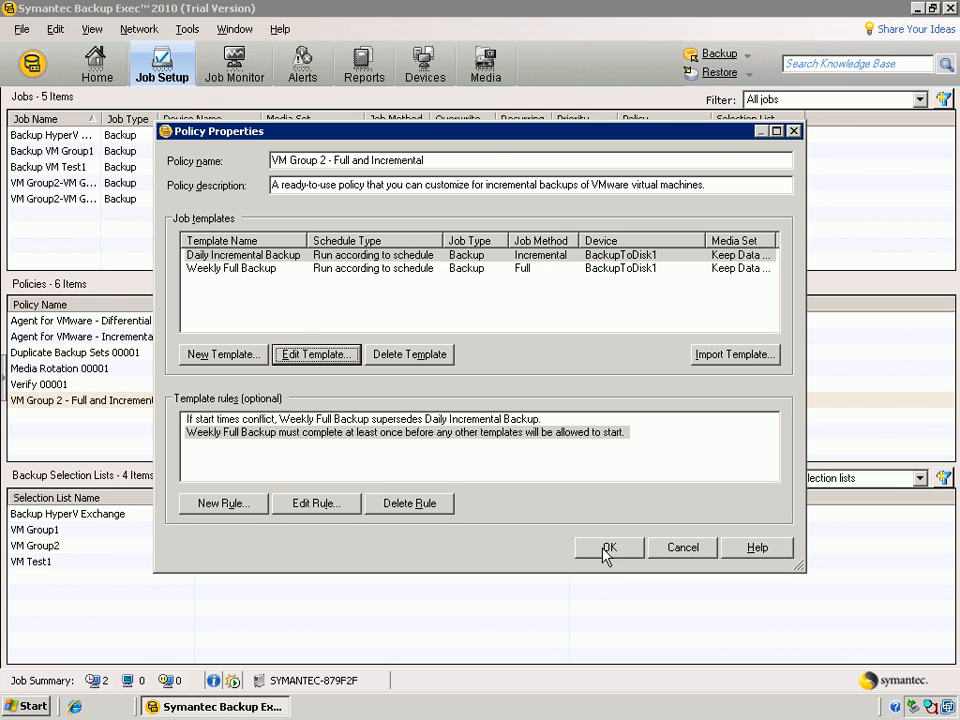
Close the properties, start New Jobs Using Policy for VM Group 2 and tick a selection list
{"action": "left_click", "coordinate": [608, 548]}
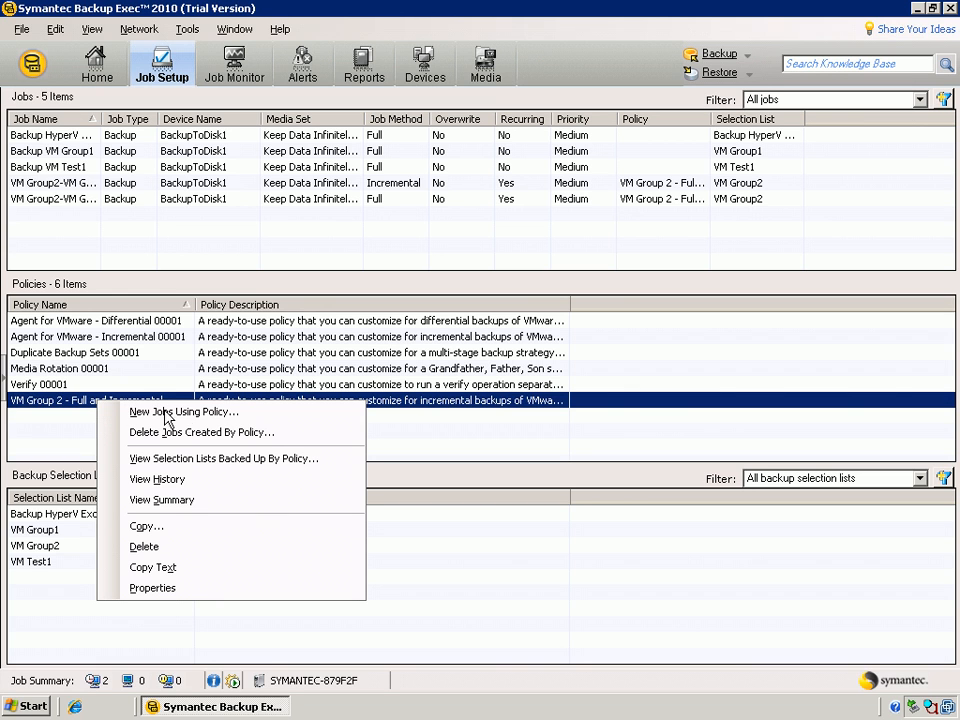
{"action": "mouse_move", "coordinate": [184, 412]}
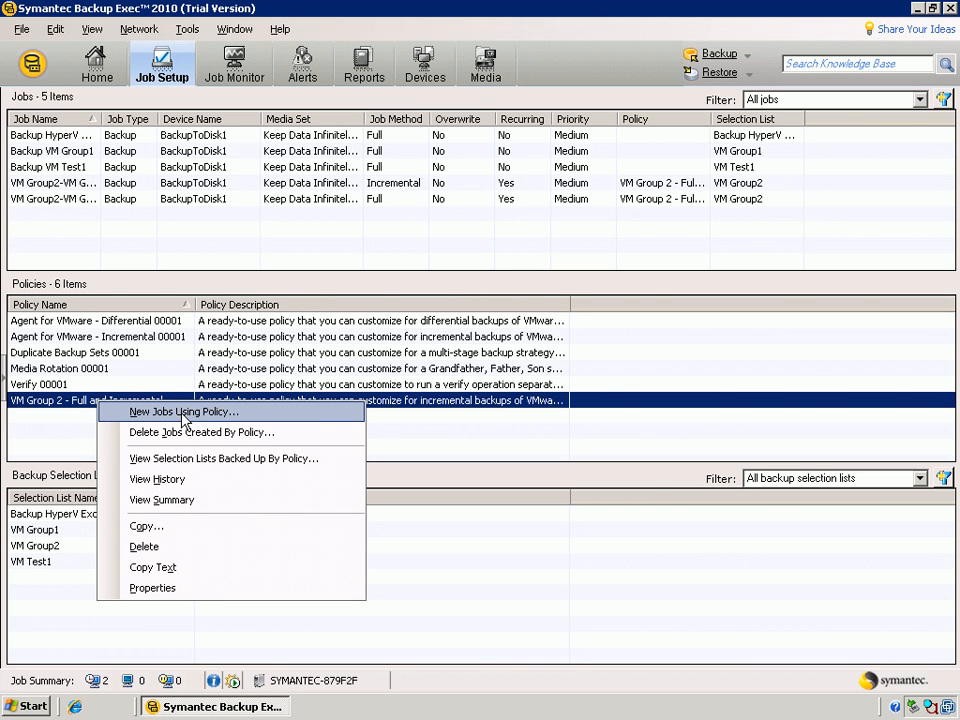
{"action": "left_click", "coordinate": [182, 412]}
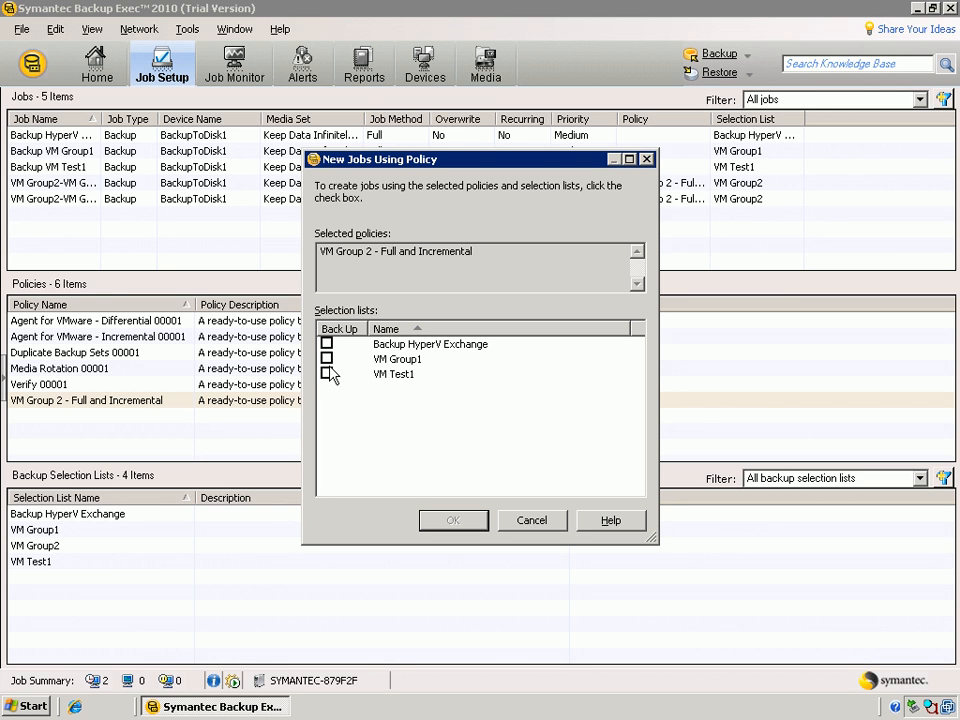
{"action": "mouse_move", "coordinate": [336, 398]}
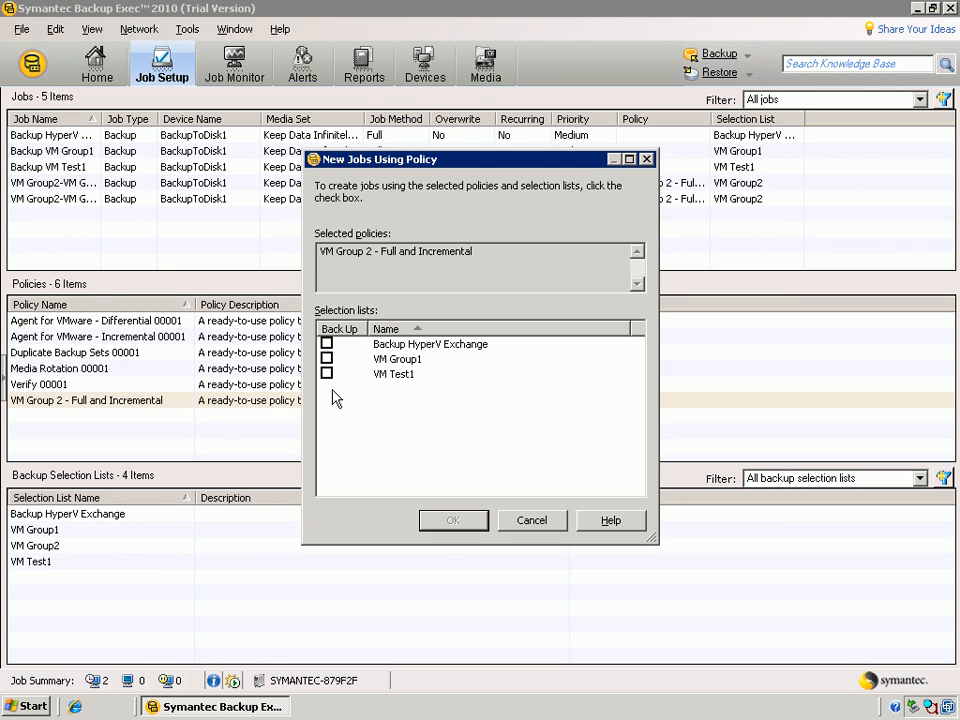
{"action": "left_click", "coordinate": [326, 358]}
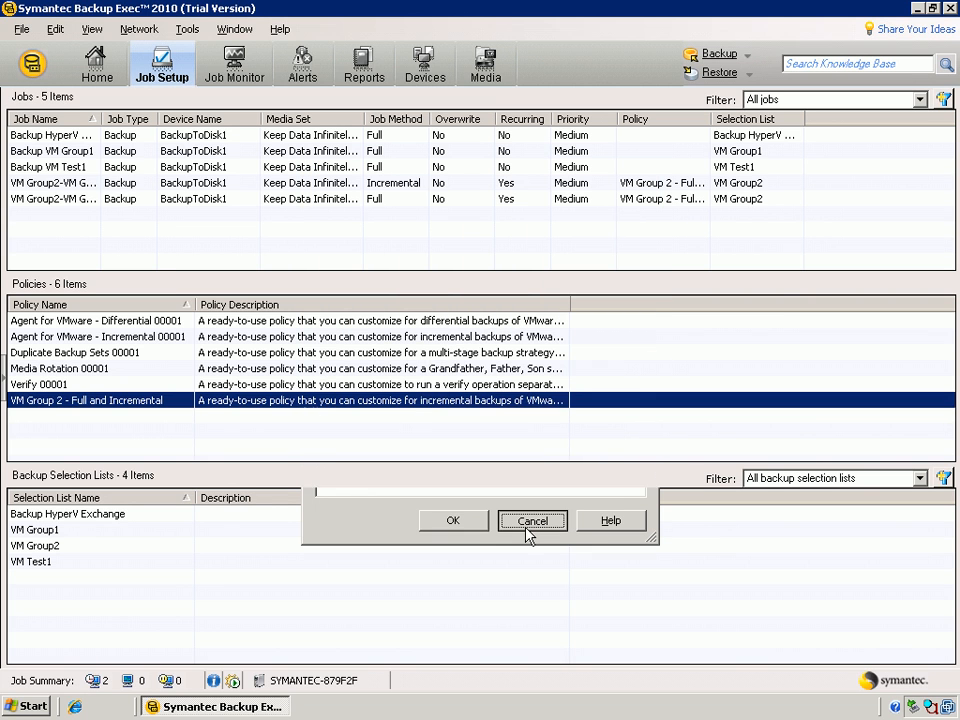
Cancel job creation and open the VM Group2 selection list's properties past the In Use Warning
{"action": "left_click", "coordinate": [532, 520]}
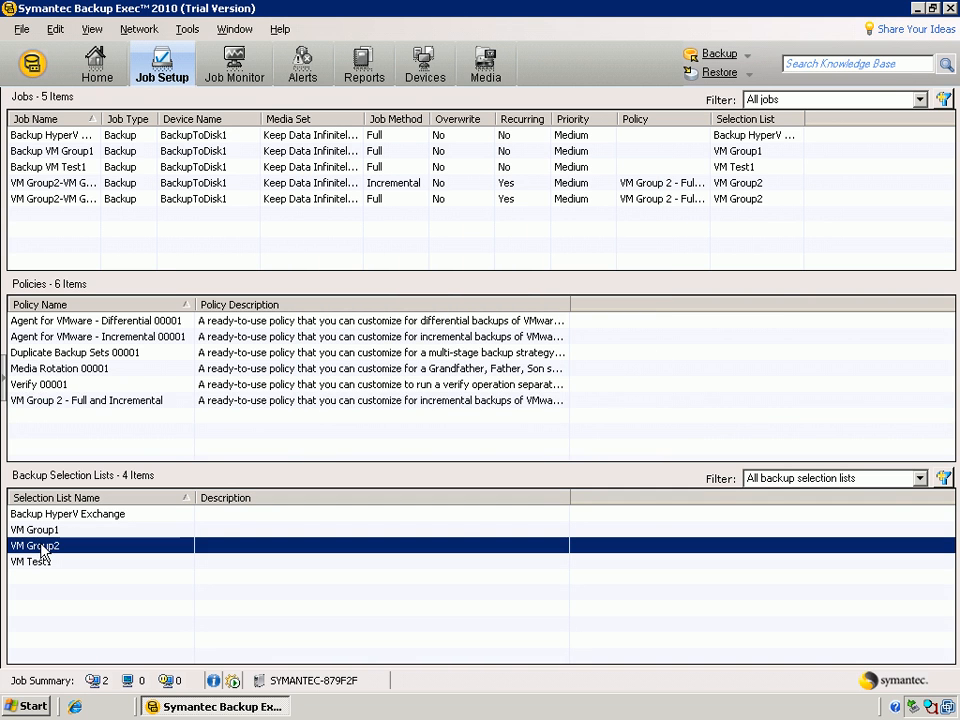
{"action": "double_click", "coordinate": [36, 544]}
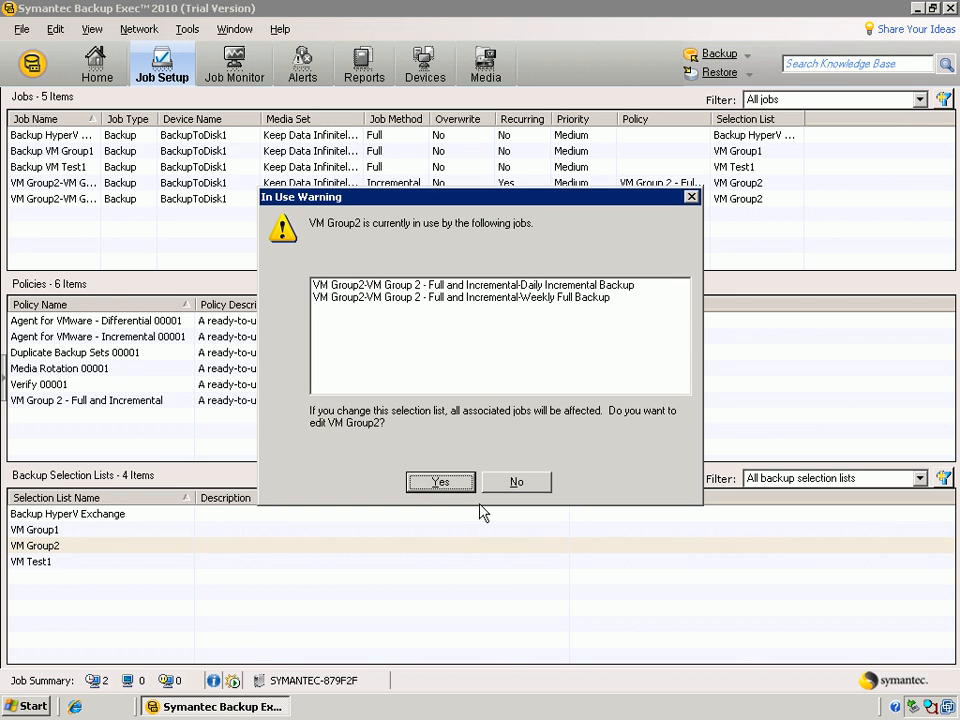
{"action": "left_click", "coordinate": [440, 480]}
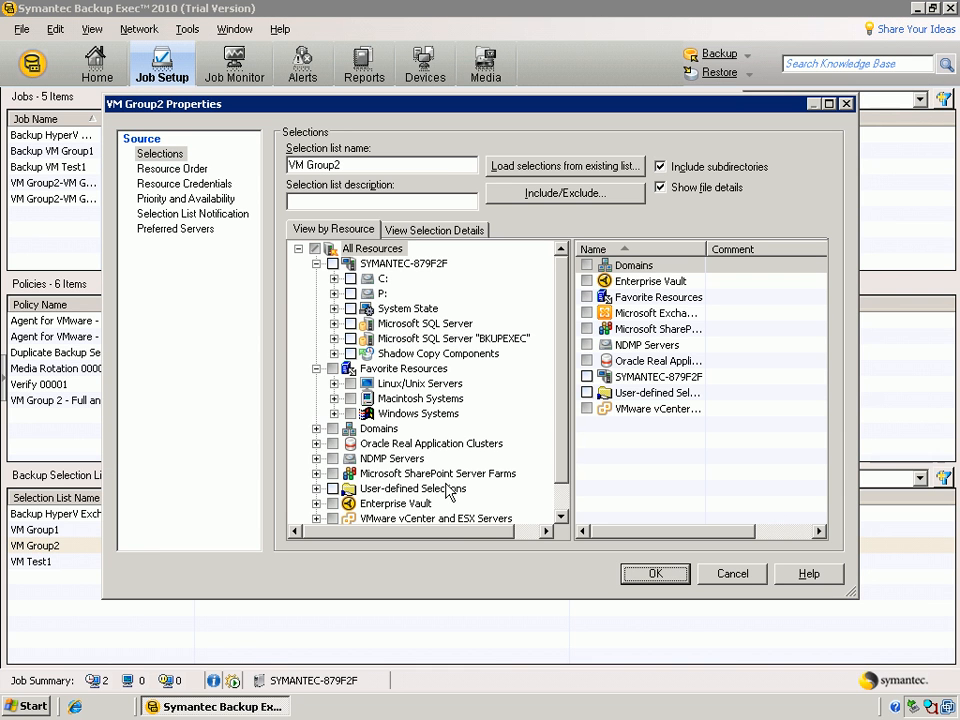
{"action": "mouse_move", "coordinate": [170, 168]}
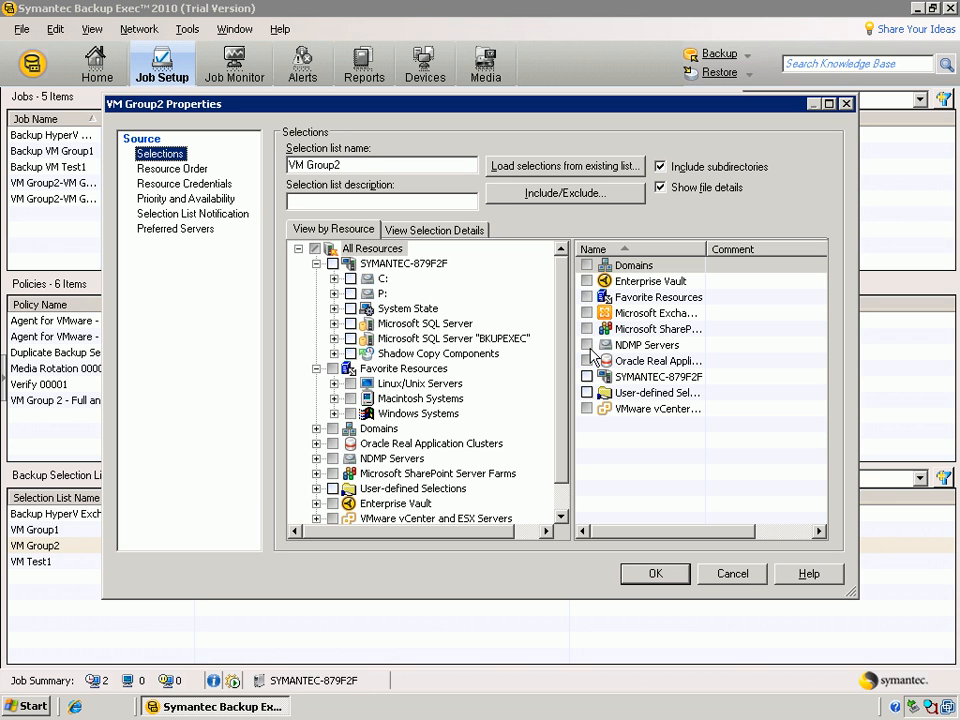
Expand VMware vCenter > 10.65.21.195 > BuddyHolly to list its virtual machines
{"action": "scroll", "scroll_direction": "down", "scroll_amount": 3}
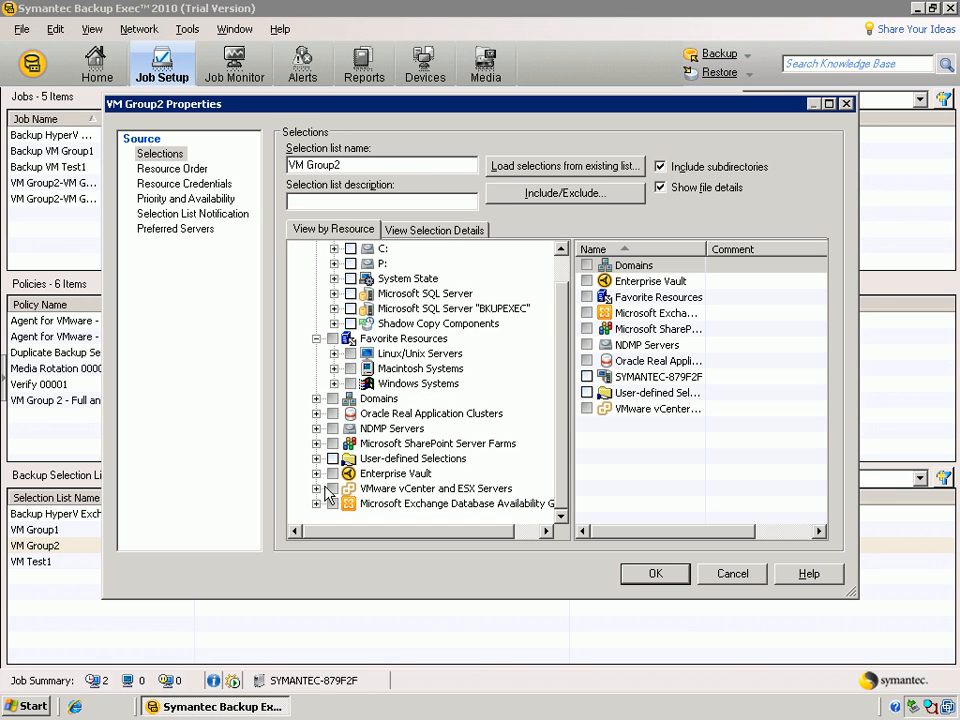
{"action": "left_click", "coordinate": [332, 488]}
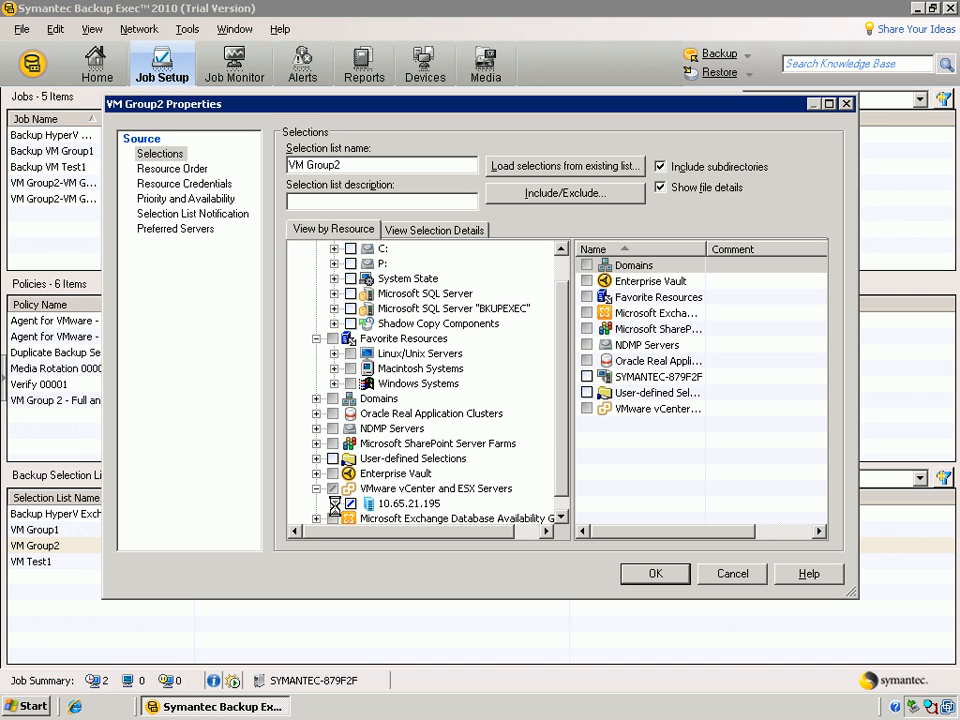
{"action": "left_click", "coordinate": [336, 504]}
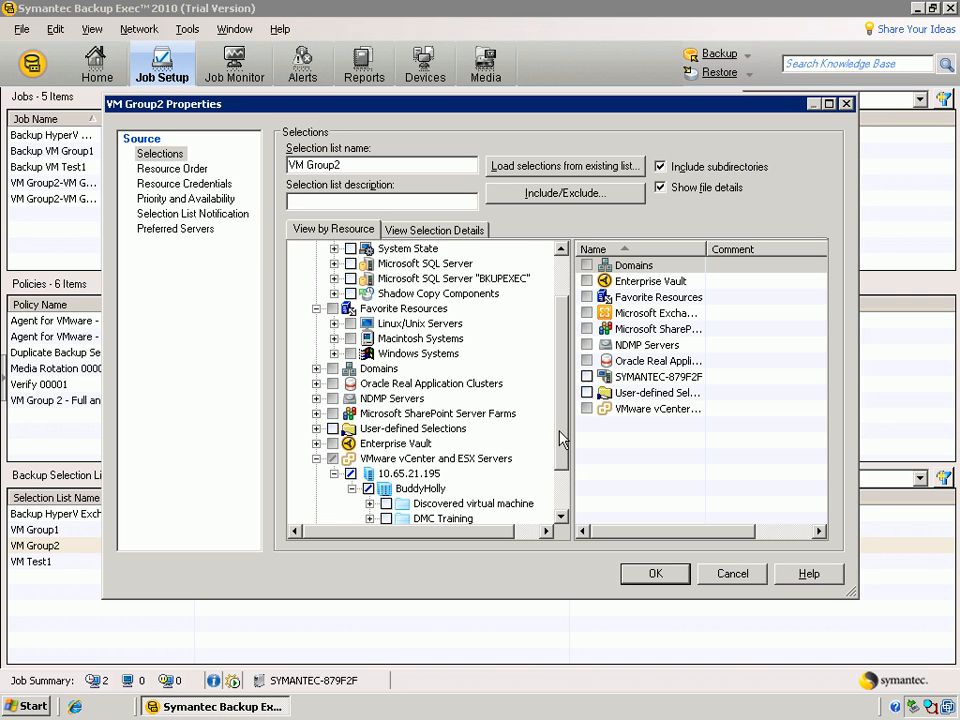
{"action": "scroll", "scroll_direction": "down", "scroll_amount": 3}
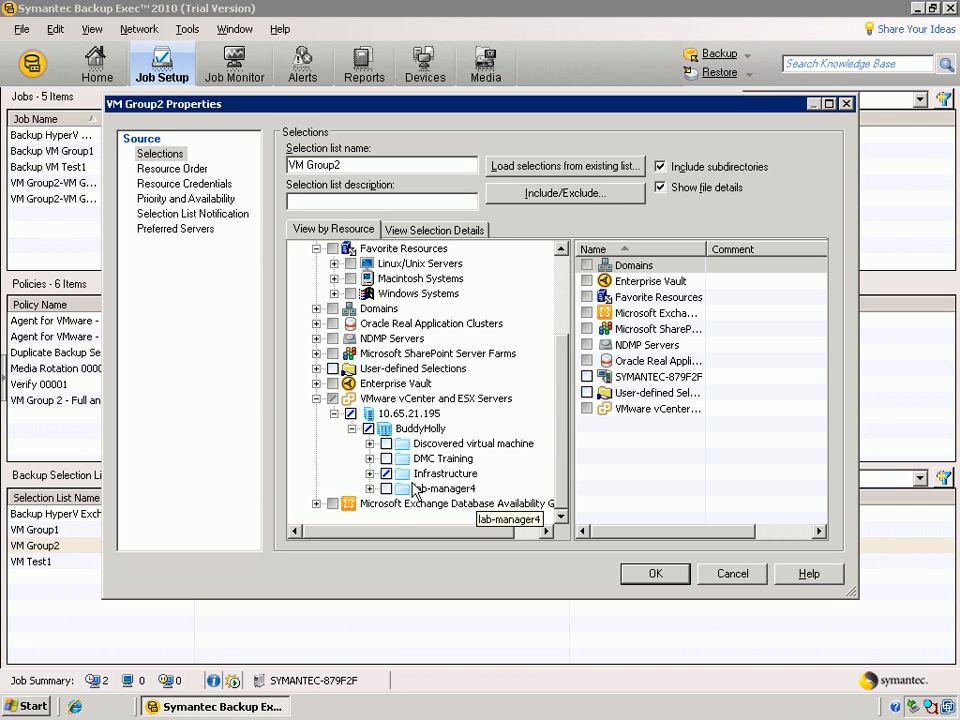
{"action": "left_click", "coordinate": [370, 472]}
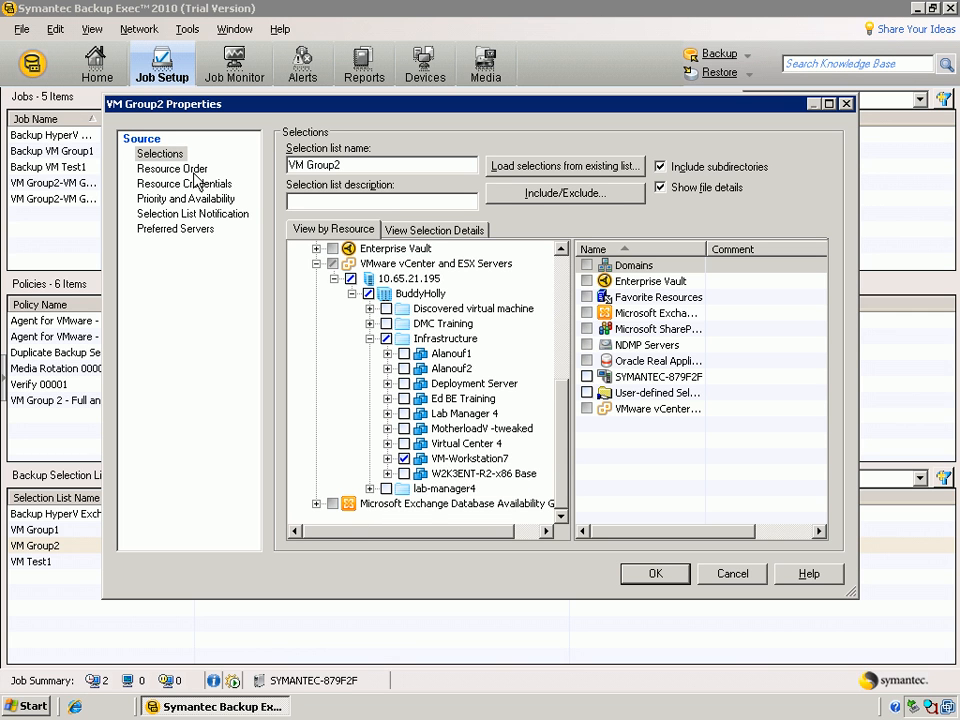
Review the Resource Credentials logon accounts, then close the VM Group2 properties with OK
{"action": "left_click", "coordinate": [184, 184]}
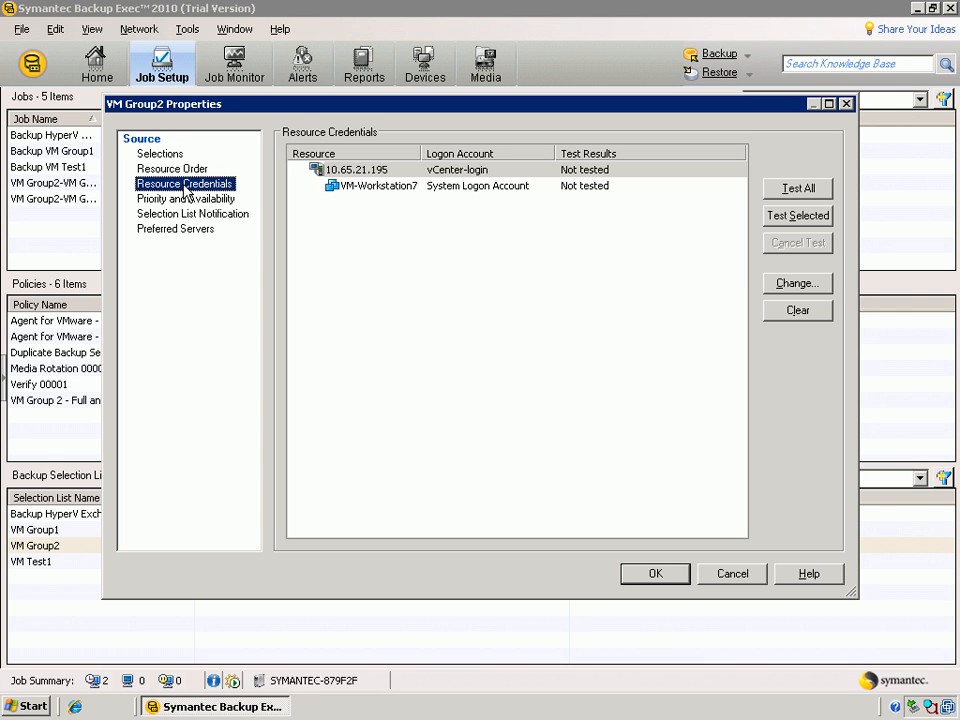
{"action": "mouse_move", "coordinate": [174, 230]}
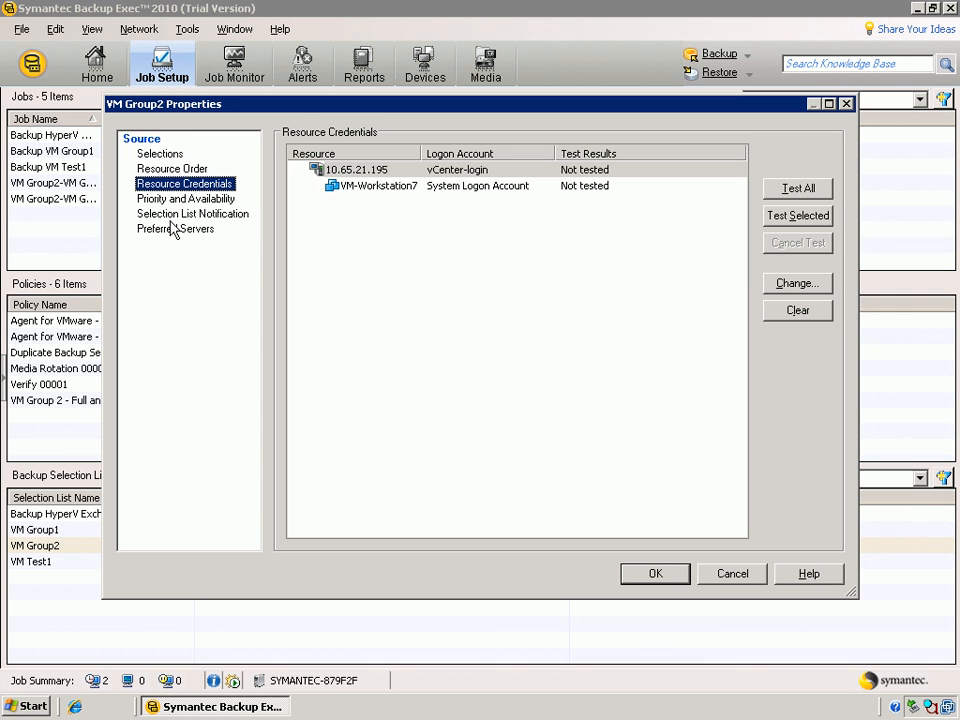
{"action": "mouse_move", "coordinate": [184, 262]}
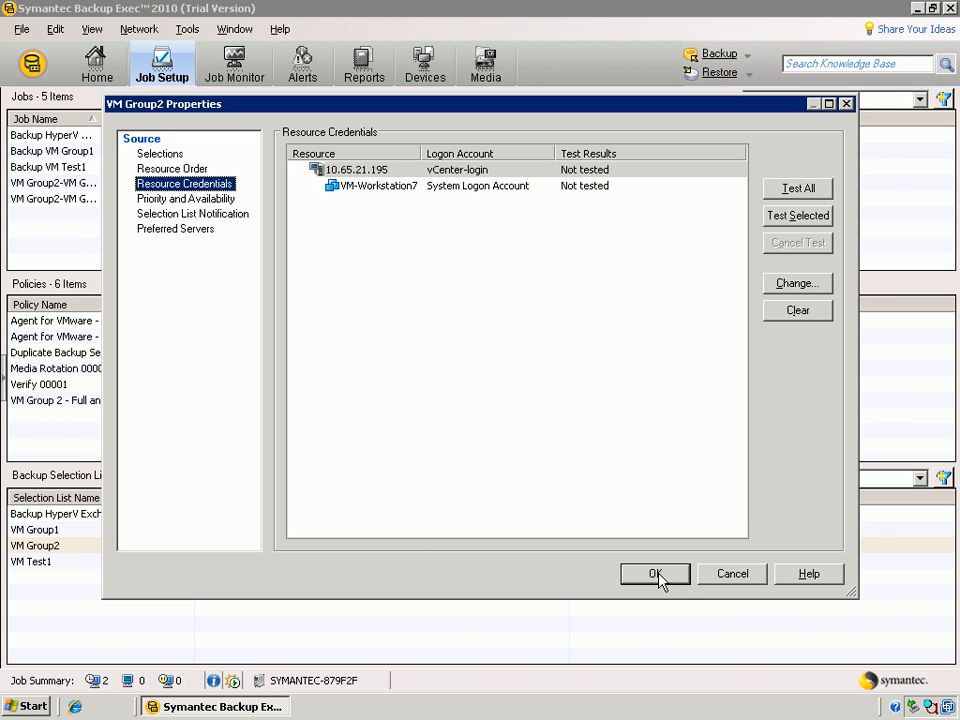
{"action": "left_click", "coordinate": [656, 572]}
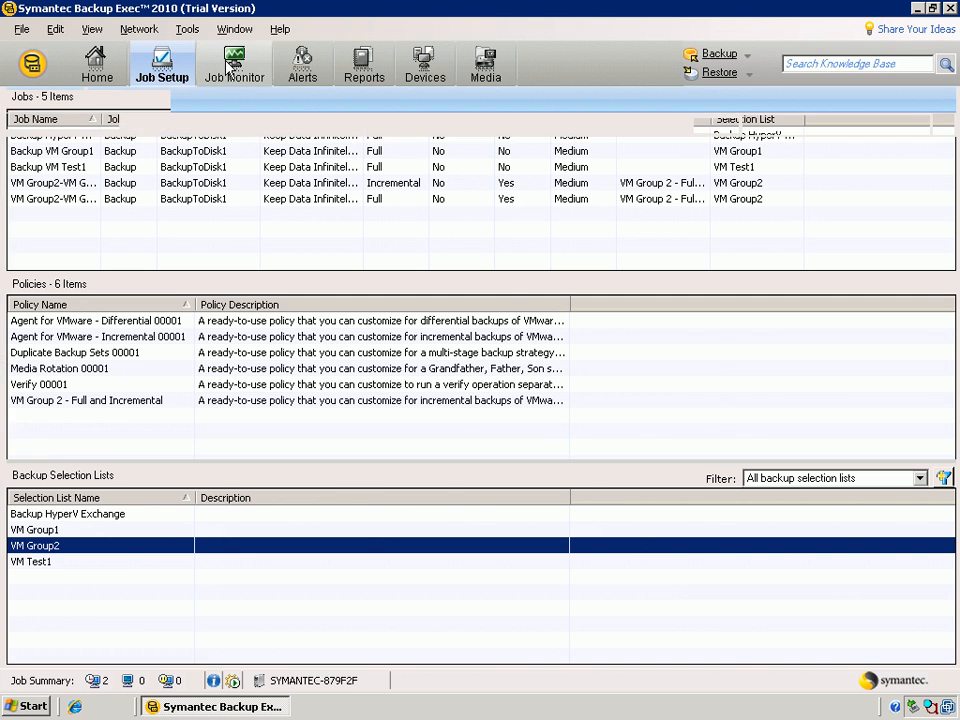
Show the Job Monitor with the Name column widened so the VM Group2 job names read fully
{"action": "left_click", "coordinate": [234, 62]}
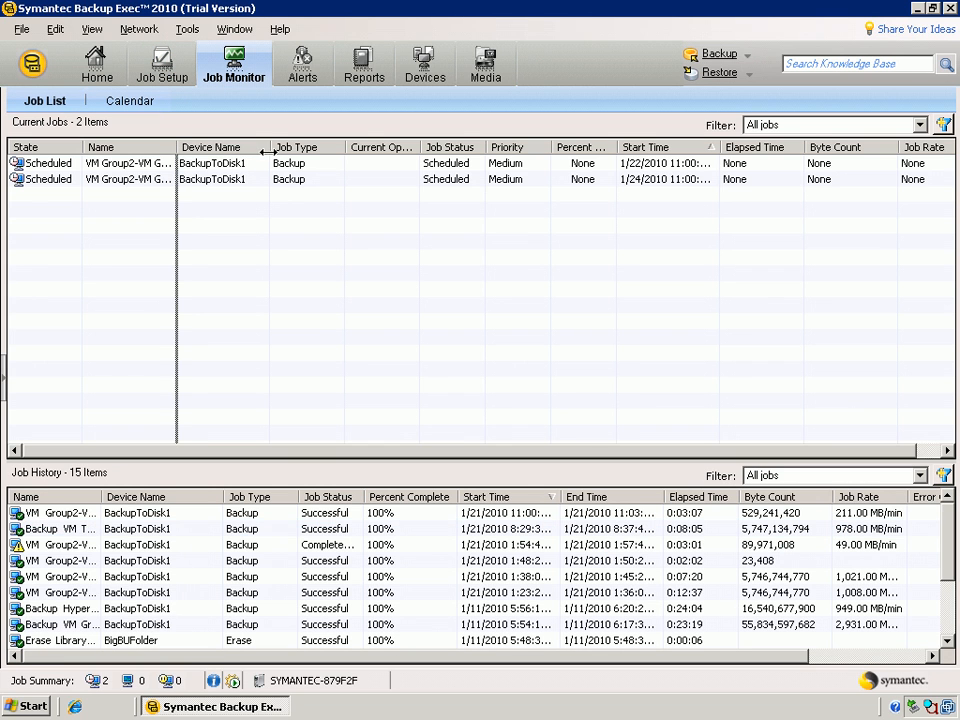
{"action": "left_click_drag", "start_coordinate": [176, 148], "coordinate": [350, 148]}
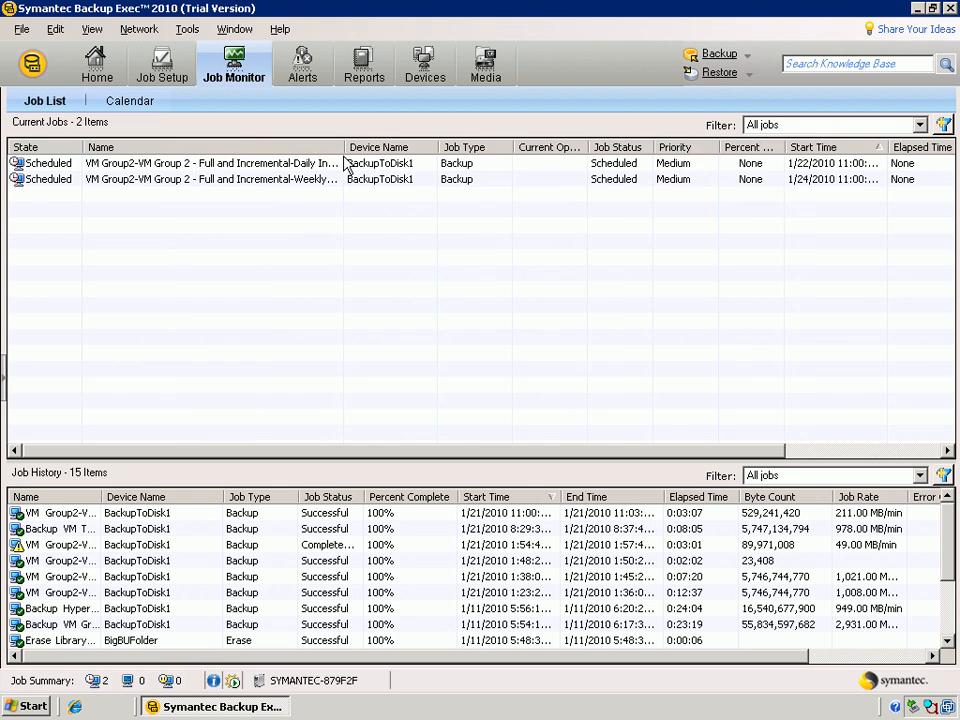
{"action": "mouse_move", "coordinate": [310, 192]}
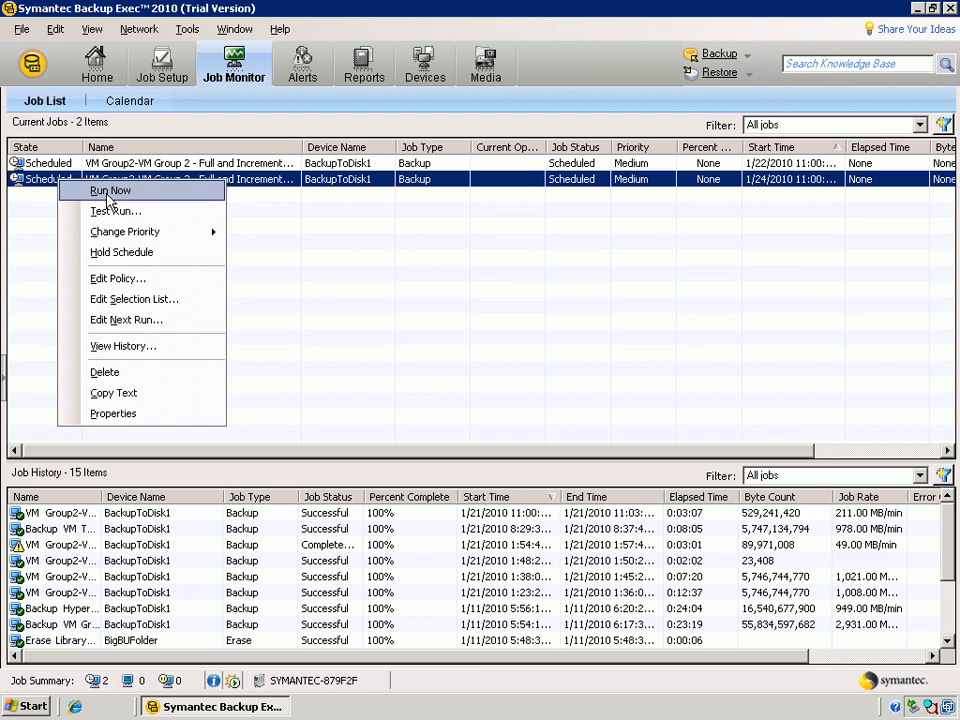
{"action": "left_click", "coordinate": [30, 240]}
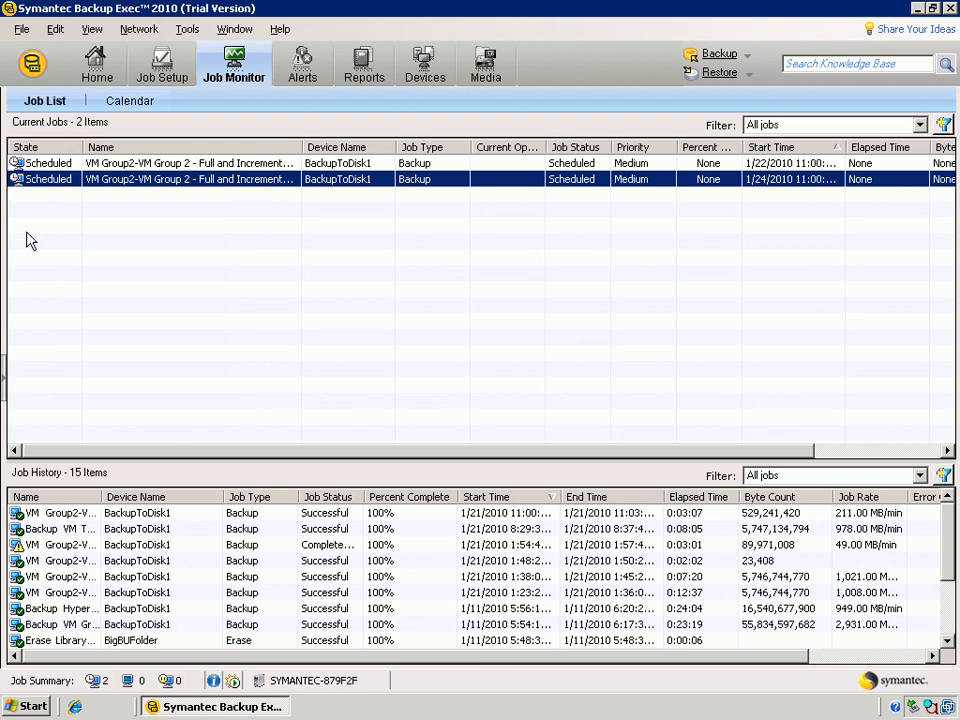
{"action": "mouse_move", "coordinate": [100, 496]}
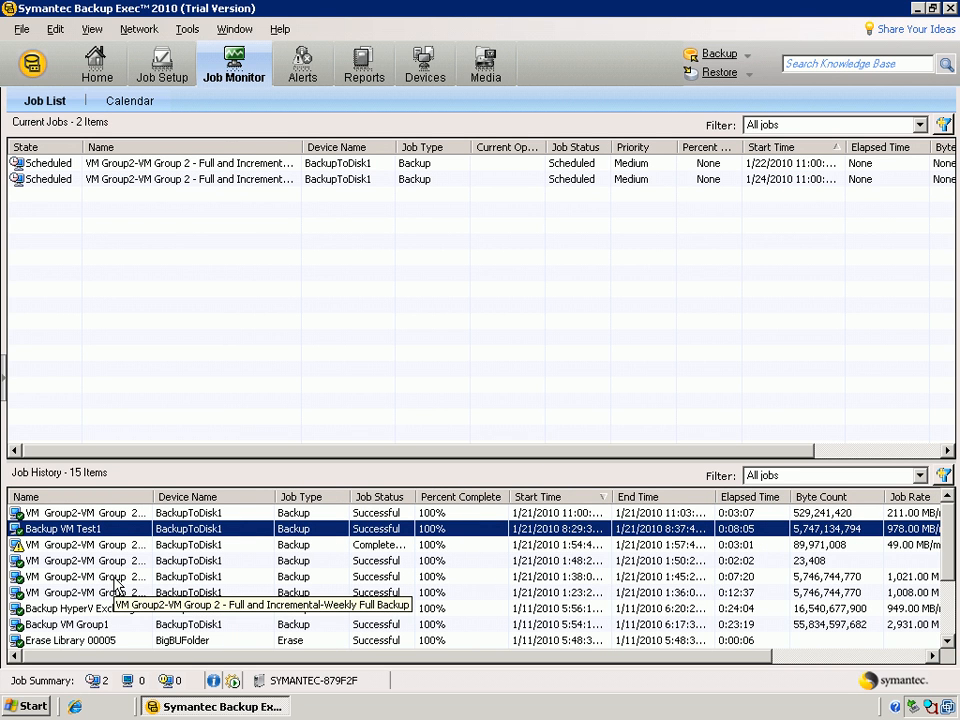
{"action": "mouse_move", "coordinate": [230, 330]}
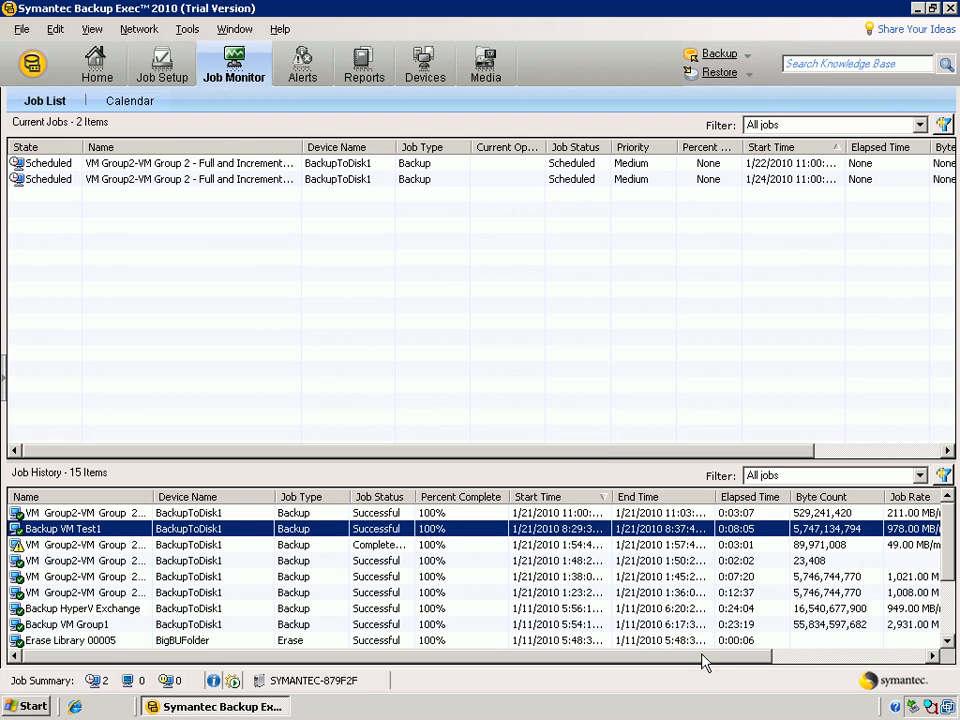
{"action": "scroll", "scroll_direction": "right", "scroll_amount": 3}
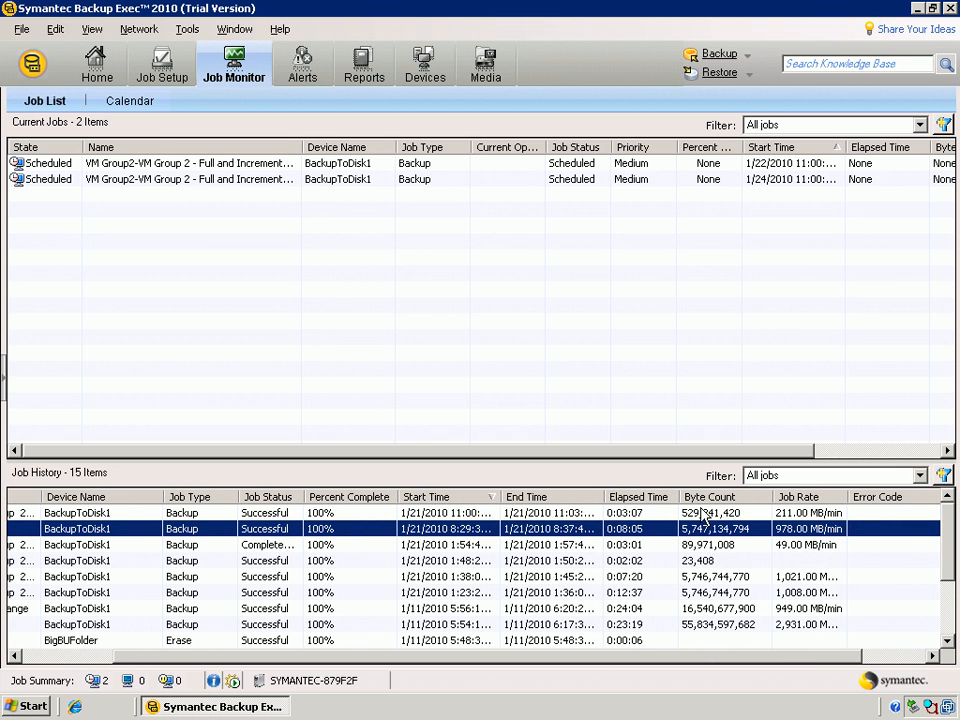
{"action": "scroll", "scroll_direction": "left", "scroll_amount": 3}
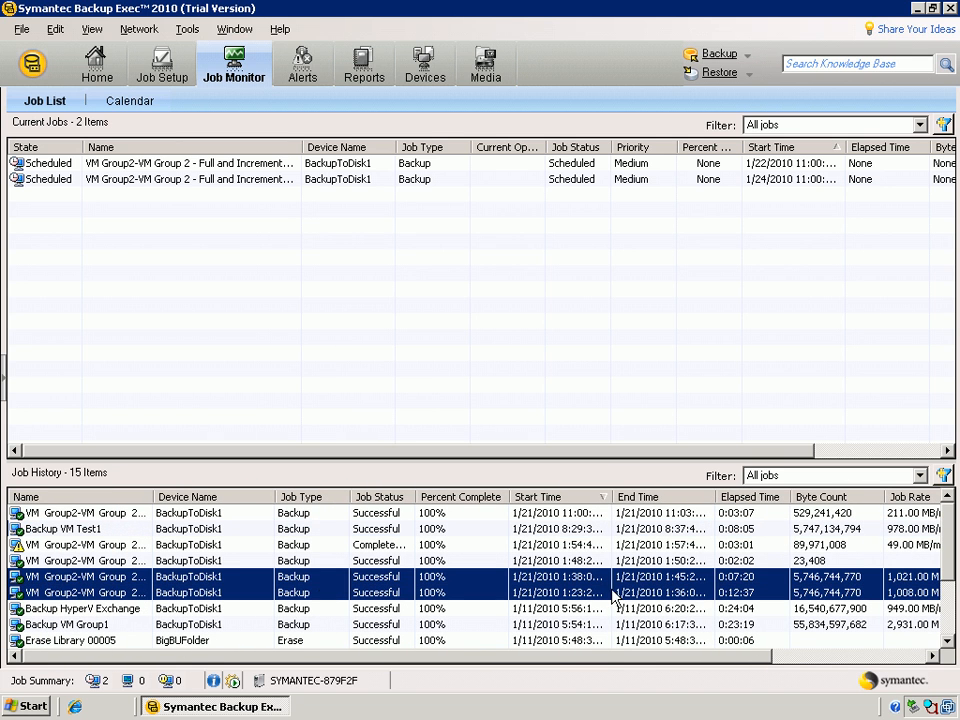
{"action": "mouse_move", "coordinate": [720, 664]}
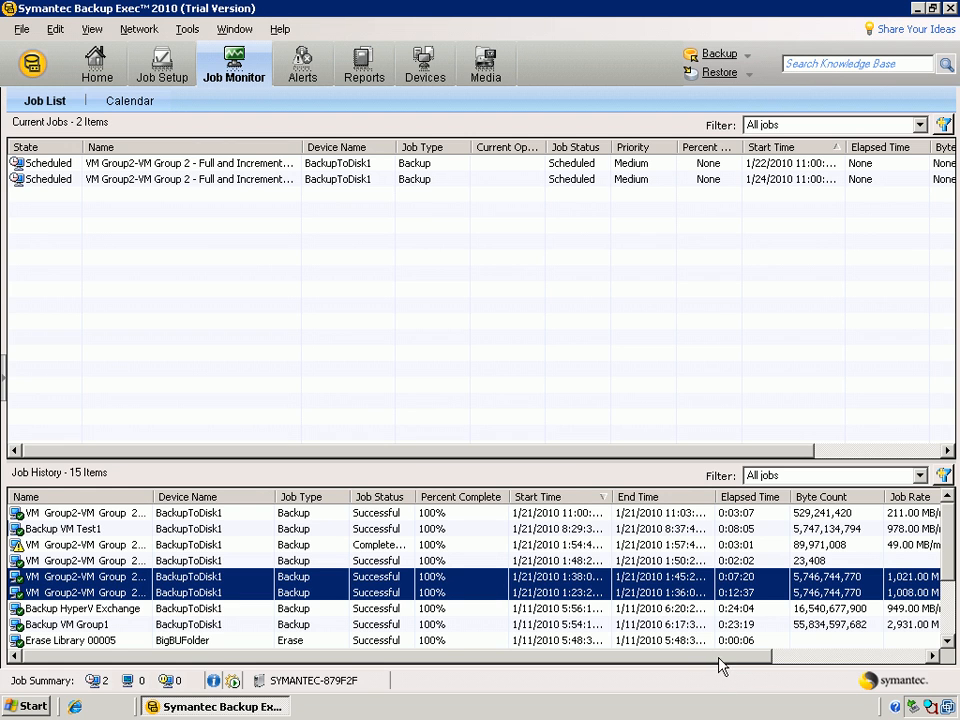
{"action": "mouse_move", "coordinate": [818, 602]}
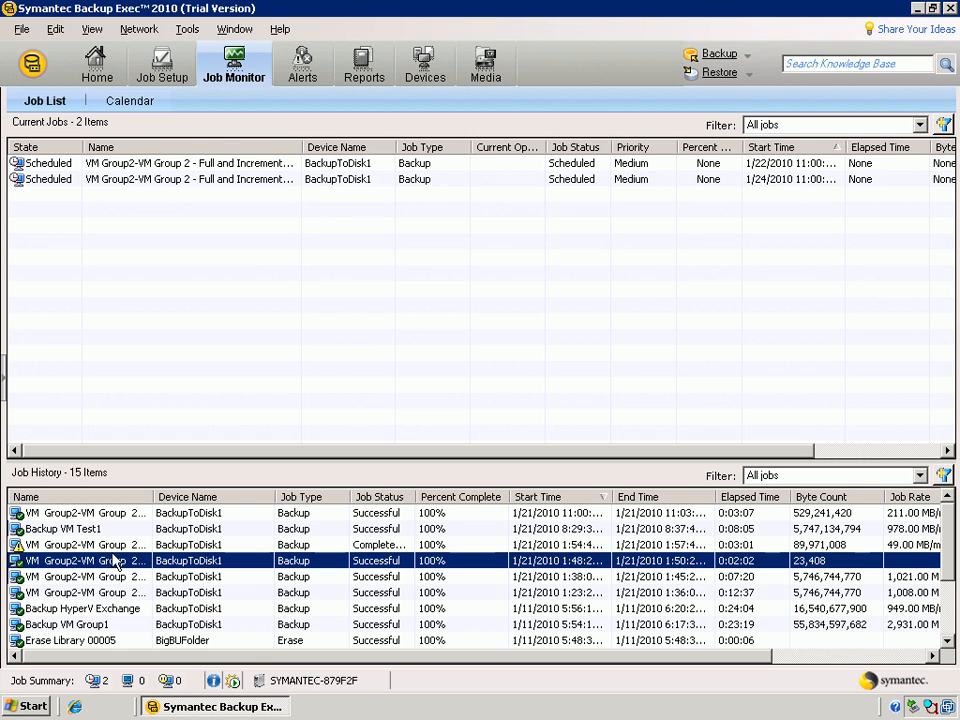
{"action": "left_click", "coordinate": [84, 544]}
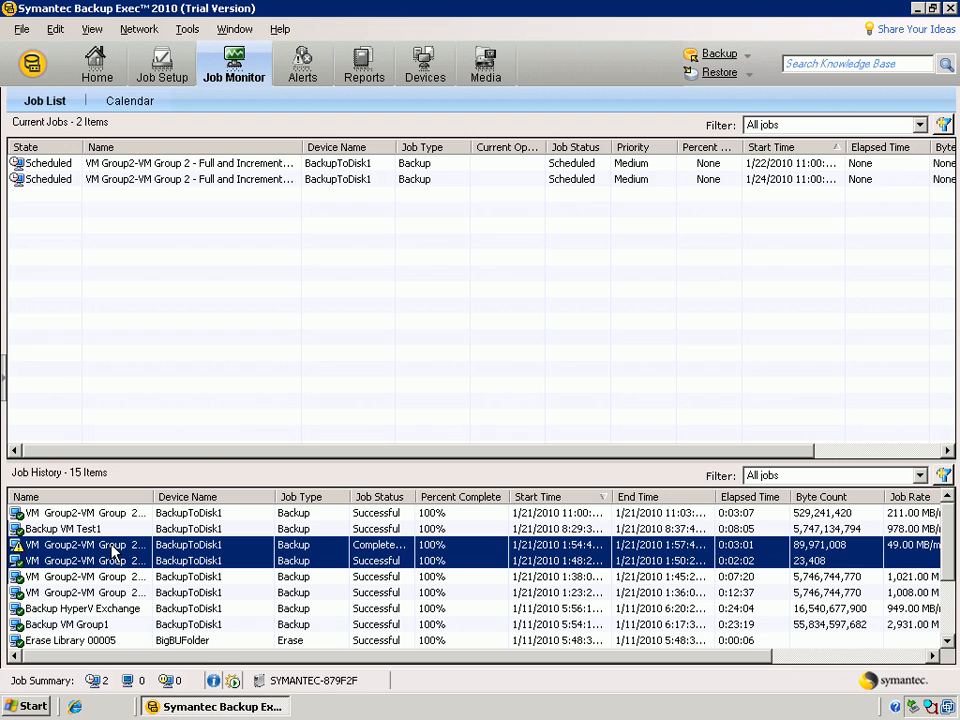